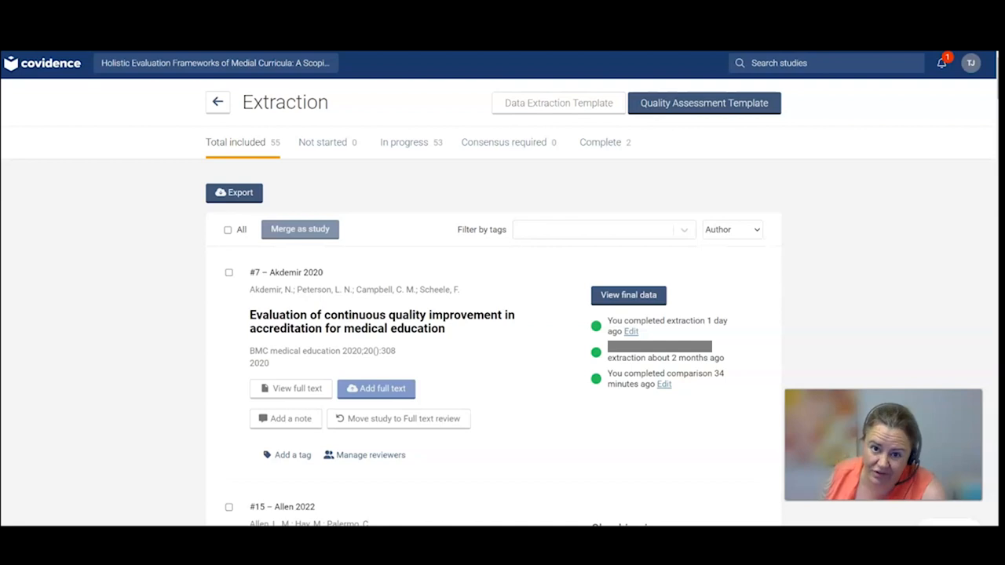
{"action": "mouse_move", "coordinate": [245, 128]}
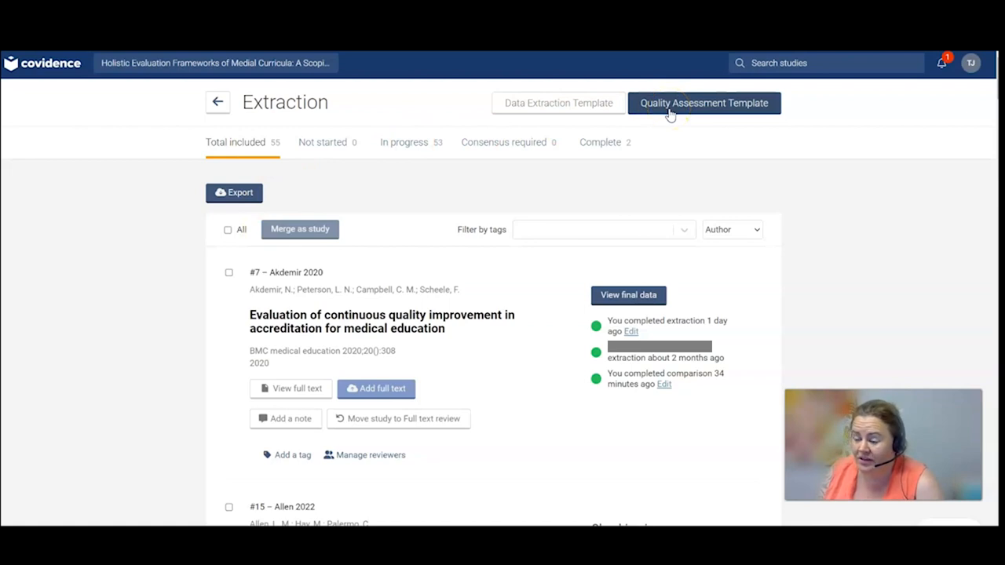
Step: Return from Extraction to the Review Summary with its stage tallies
{"action": "left_click", "coordinate": [216, 101]}
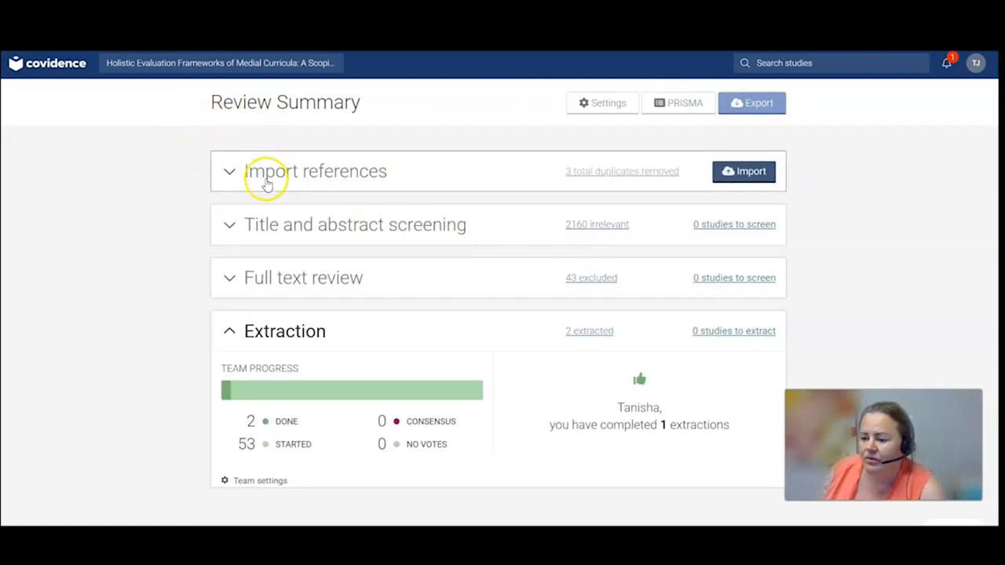
{"action": "mouse_move", "coordinate": [276, 219]}
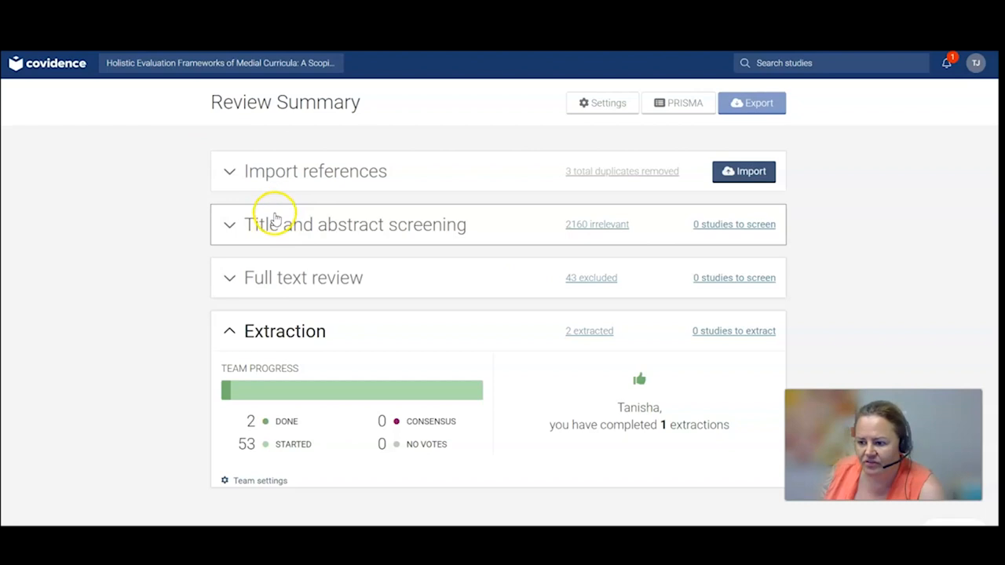
{"action": "mouse_move", "coordinate": [579, 183]}
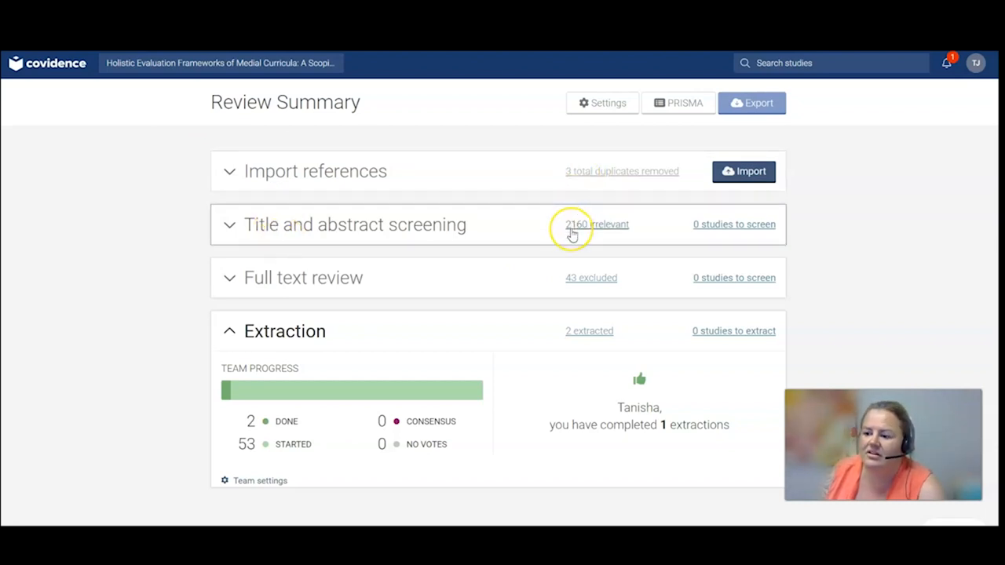
{"action": "mouse_move", "coordinate": [437, 236]}
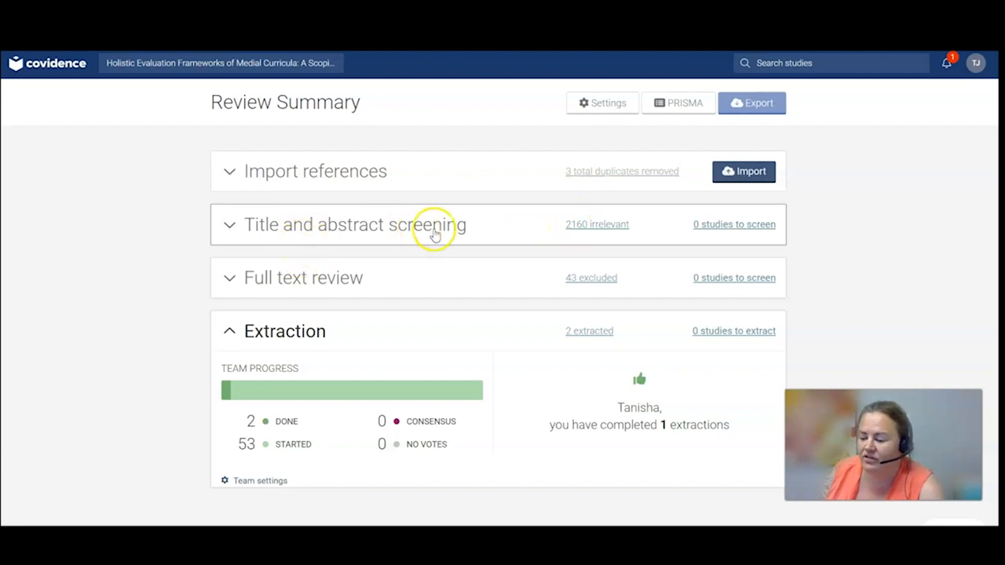
{"action": "mouse_move", "coordinate": [593, 229]}
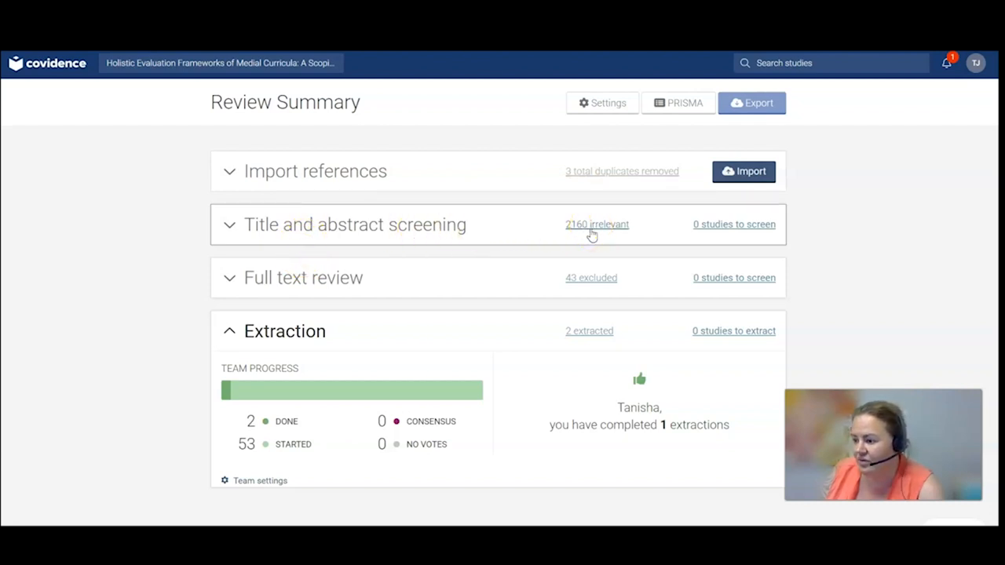
{"action": "mouse_move", "coordinate": [587, 231]}
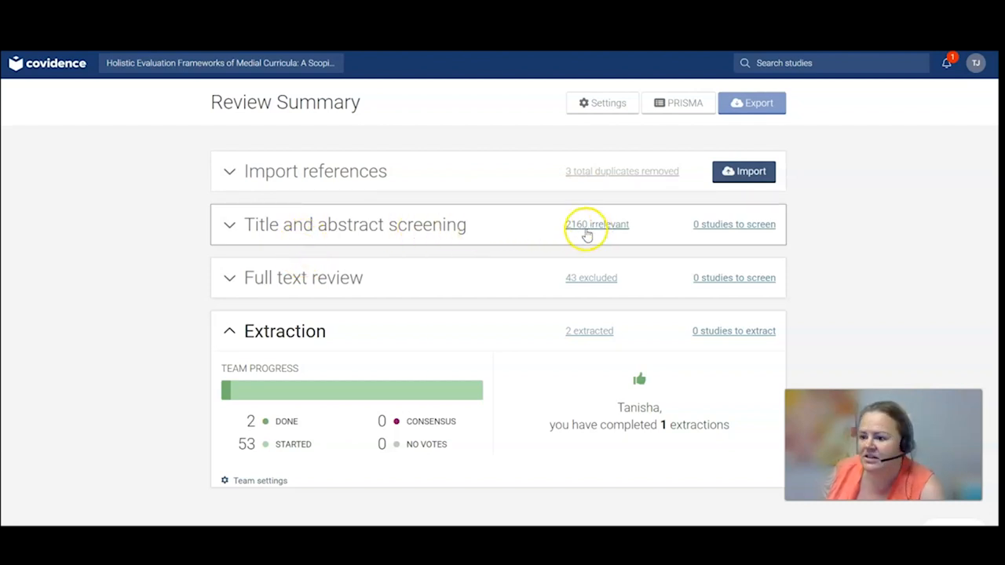
{"action": "mouse_move", "coordinate": [299, 286]}
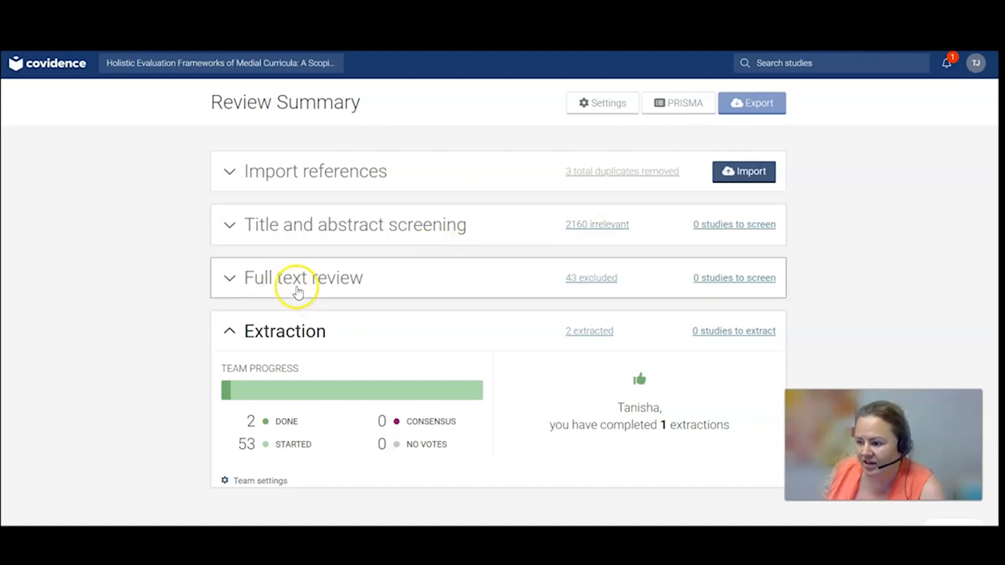
{"action": "mouse_move", "coordinate": [590, 278]}
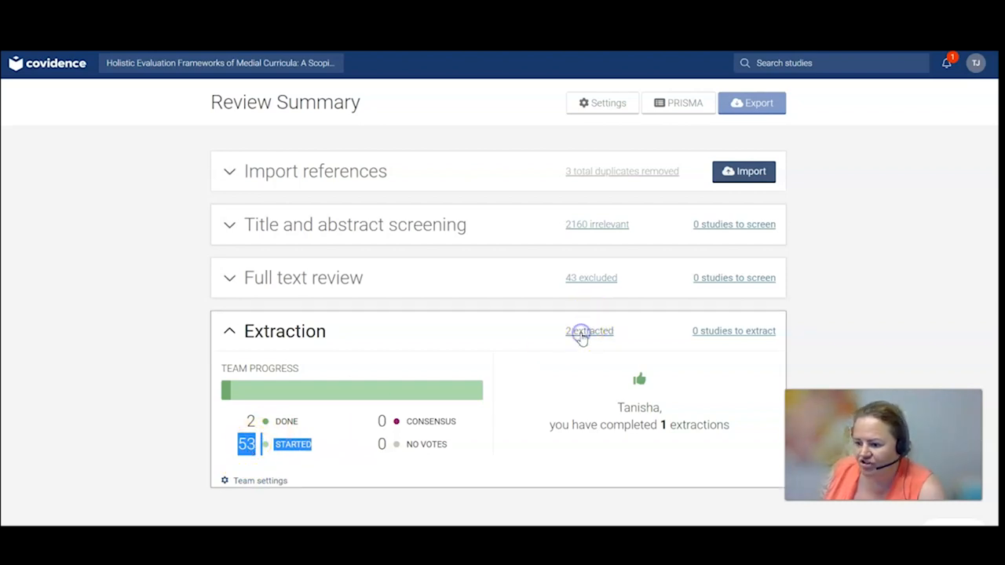
Step: Show the Extraction list via the '2 extracted' link: 55 included, 2 complete
{"action": "left_click", "coordinate": [589, 330]}
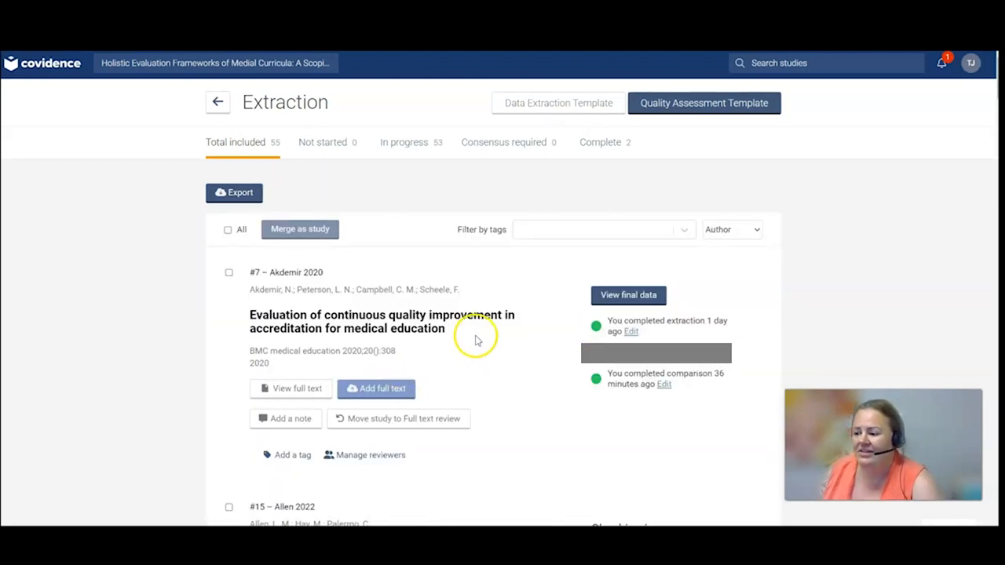
{"action": "mouse_move", "coordinate": [424, 342]}
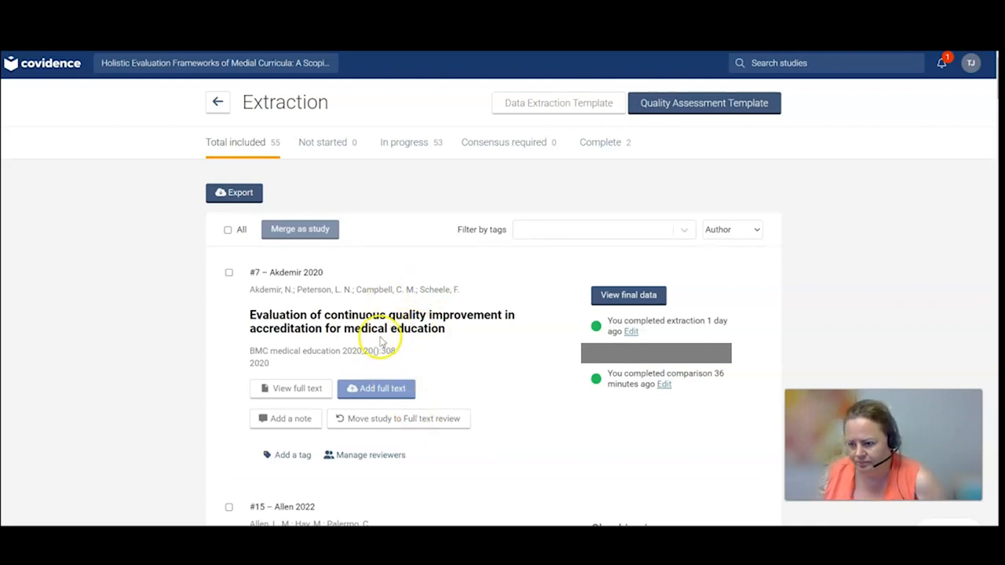
{"action": "mouse_move", "coordinate": [594, 307]}
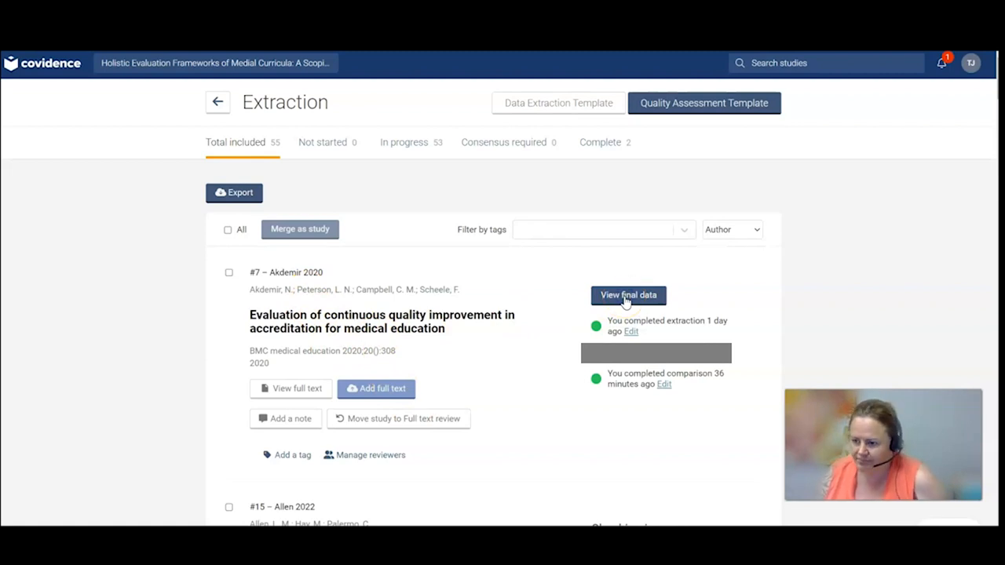
Step: View Akdemir 2020's final data and highlight the Final Decision column in the consensus table
{"action": "left_click", "coordinate": [628, 295]}
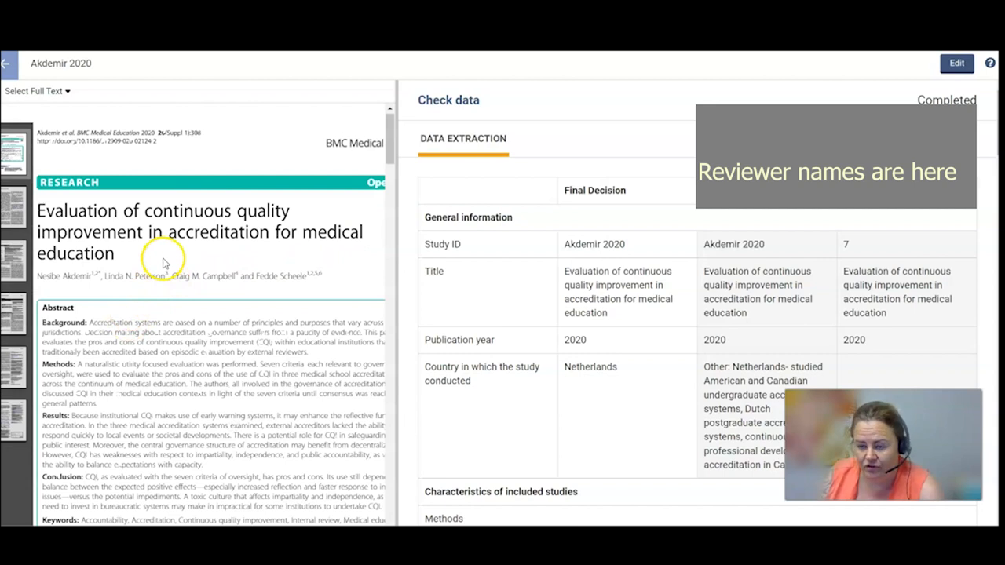
{"action": "mouse_move", "coordinate": [593, 254]}
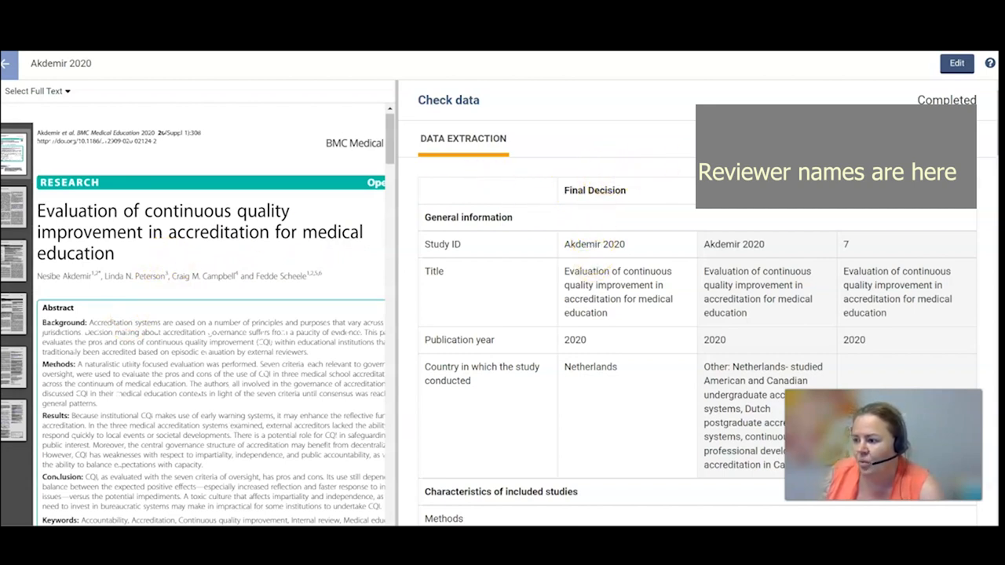
{"action": "scroll", "scroll_direction": "down", "scroll_amount": 3}
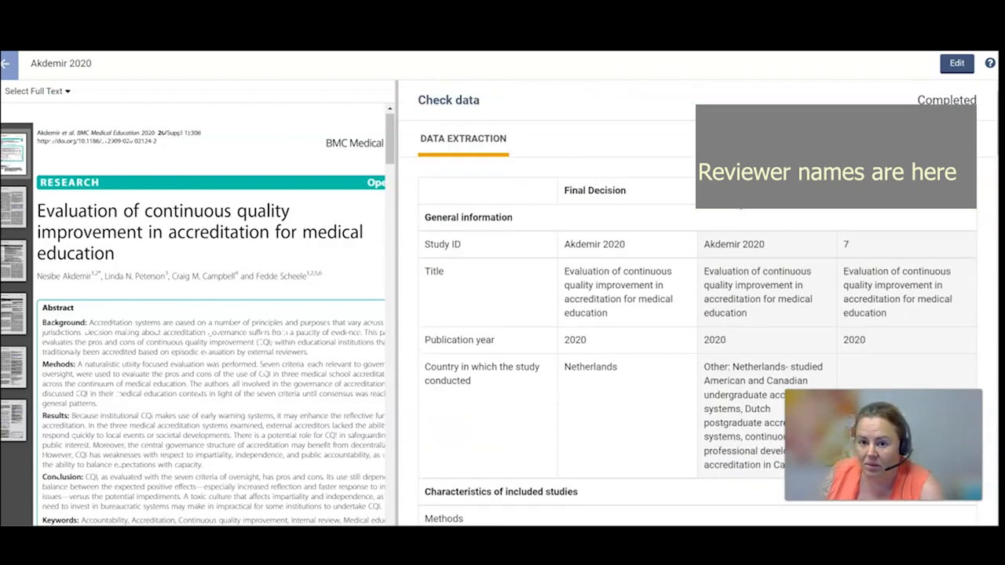
{"action": "mouse_move", "coordinate": [920, 248]}
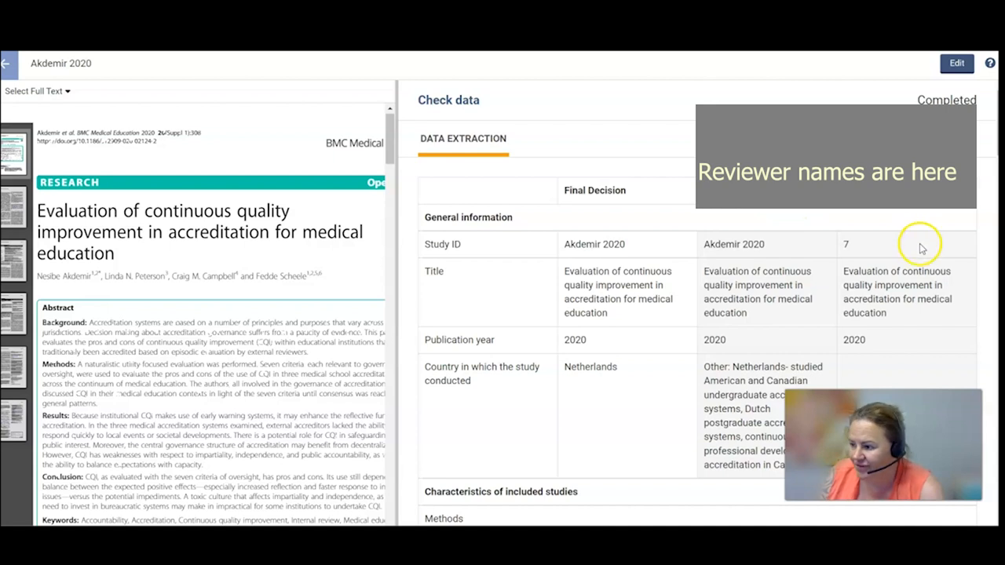
{"action": "mouse_move", "coordinate": [824, 282]}
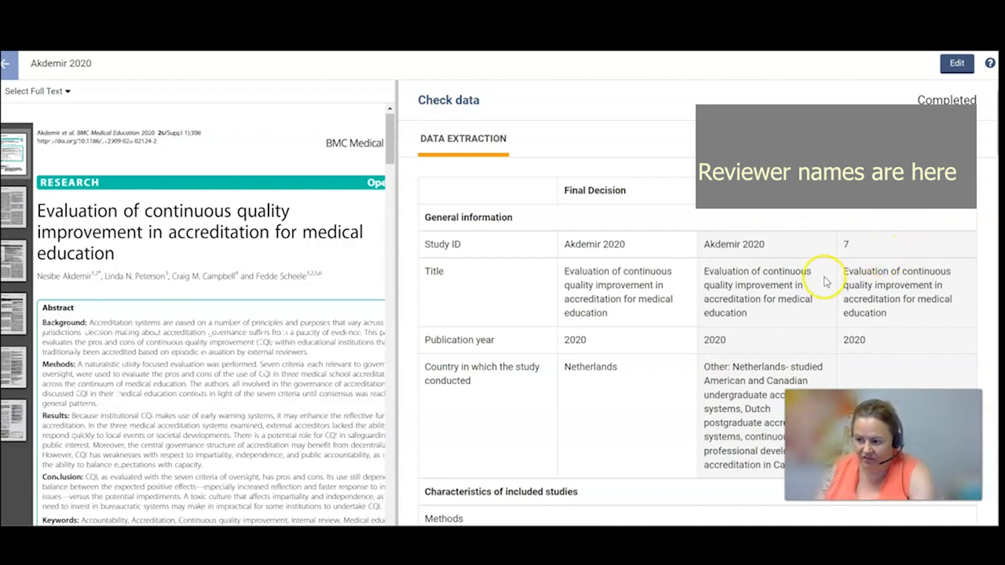
{"action": "mouse_move", "coordinate": [824, 270]}
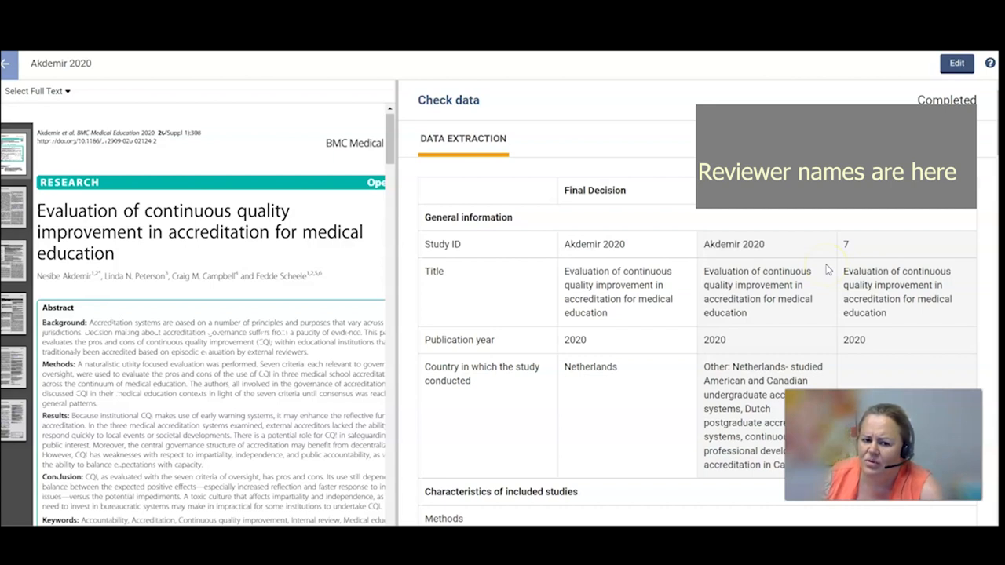
{"action": "mouse_move", "coordinate": [665, 242]}
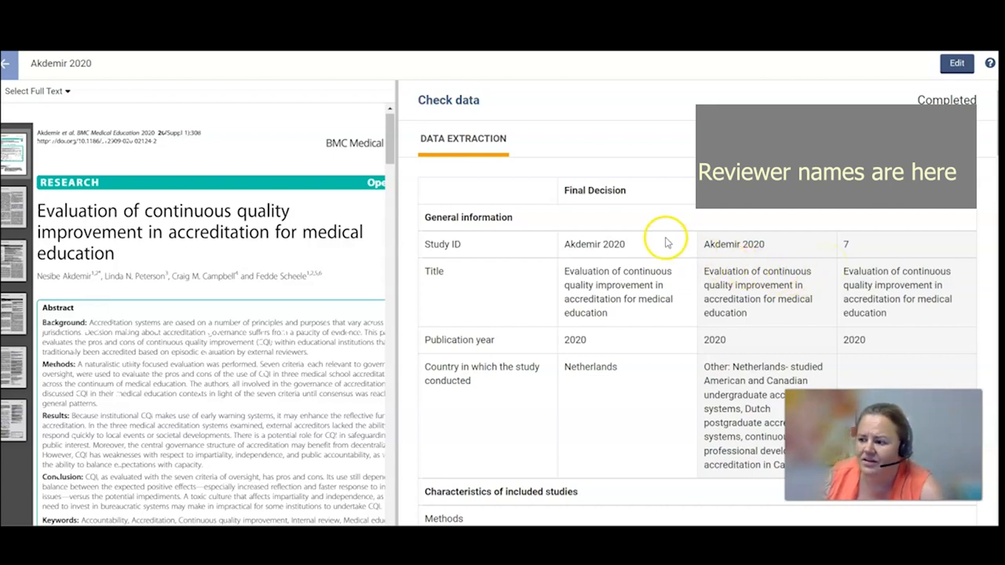
{"action": "mouse_move", "coordinate": [707, 251]}
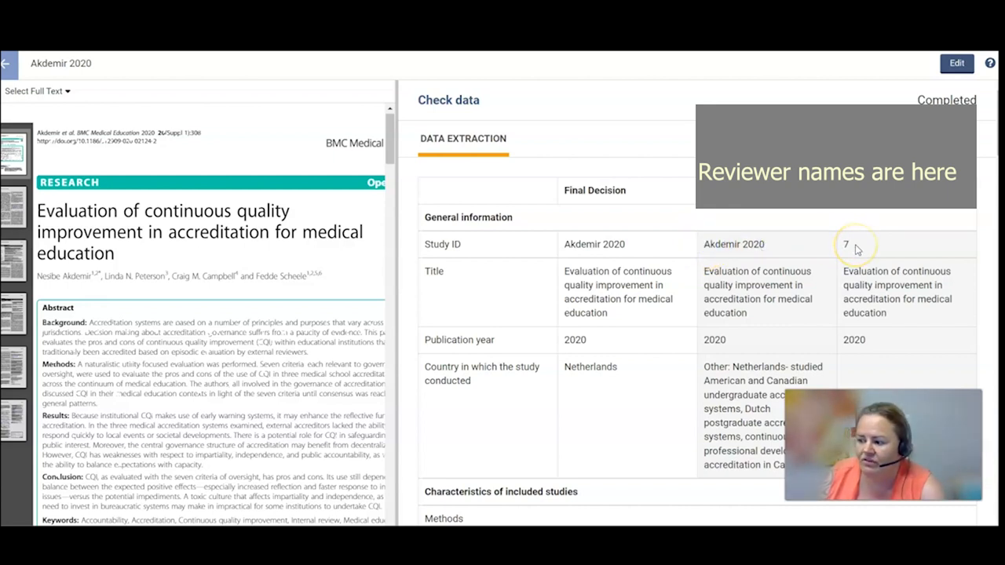
{"action": "mouse_move", "coordinate": [817, 275]}
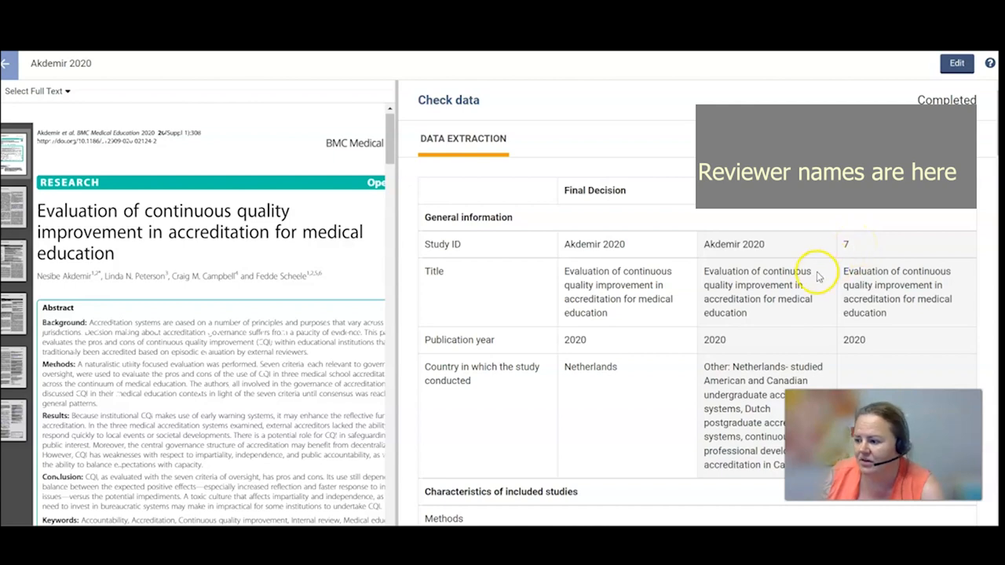
{"action": "scroll", "scroll_direction": "down", "scroll_amount": 3}
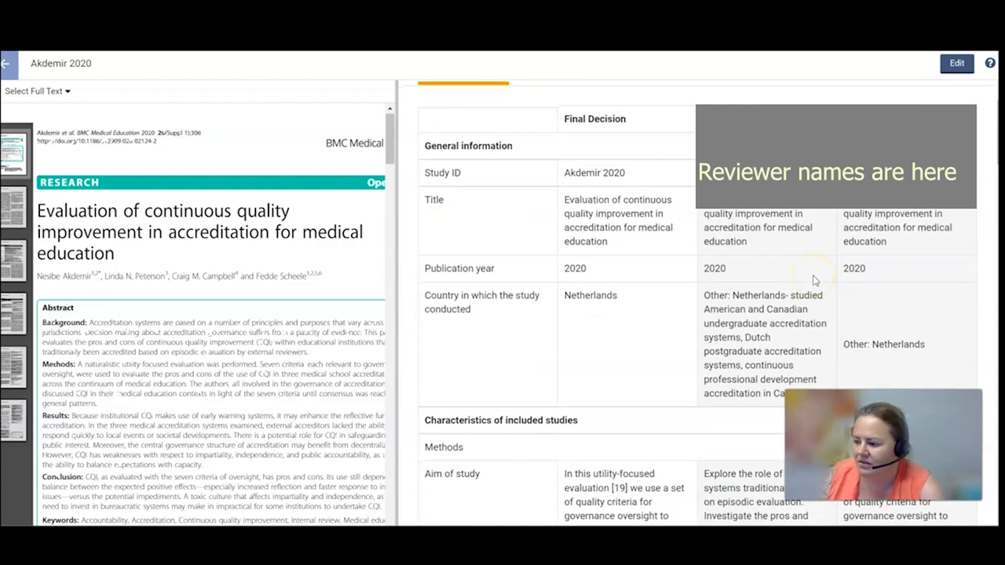
{"action": "mouse_move", "coordinate": [730, 227]}
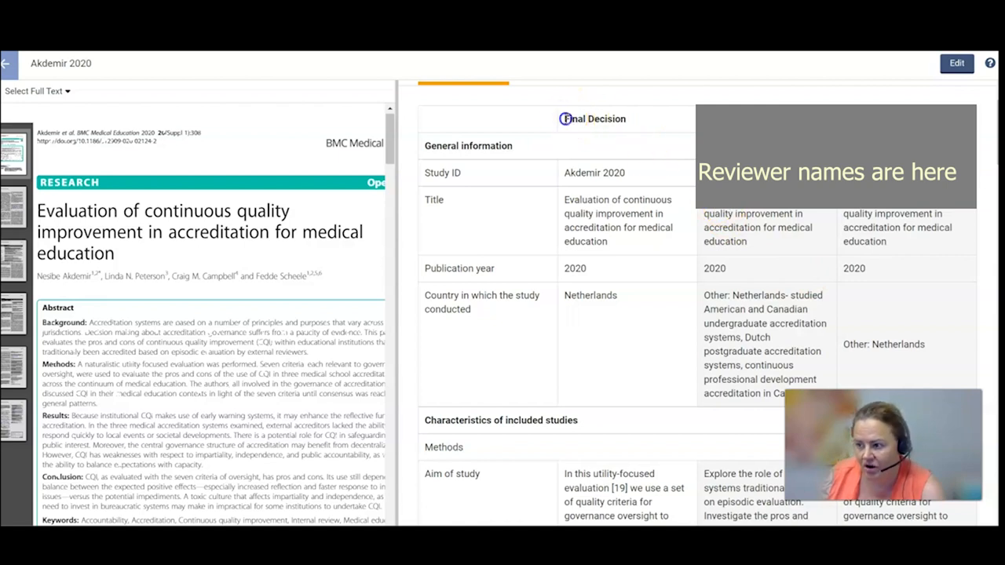
{"action": "double_click", "coordinate": [594, 120]}
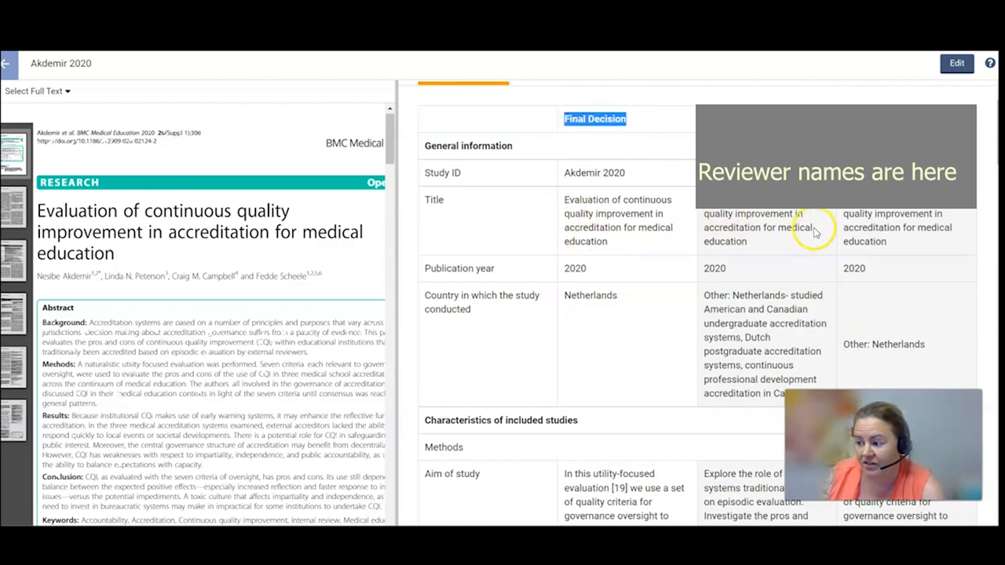
{"action": "mouse_move", "coordinate": [813, 273]}
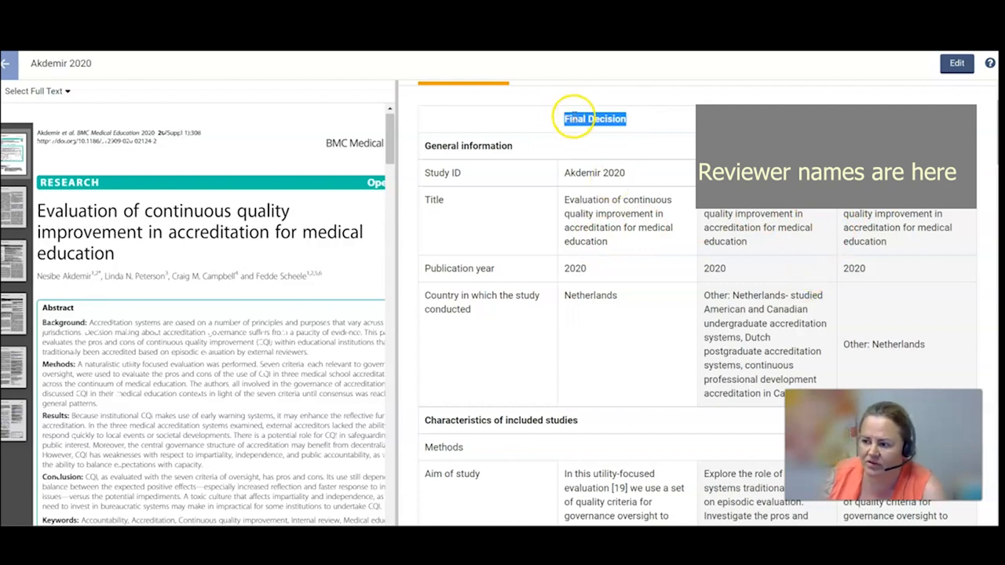
Step: Scroll the Akdemir 2020 comparison through study design, participants and eligibility to core facts
{"action": "scroll", "scroll_direction": "down", "scroll_amount": 3}
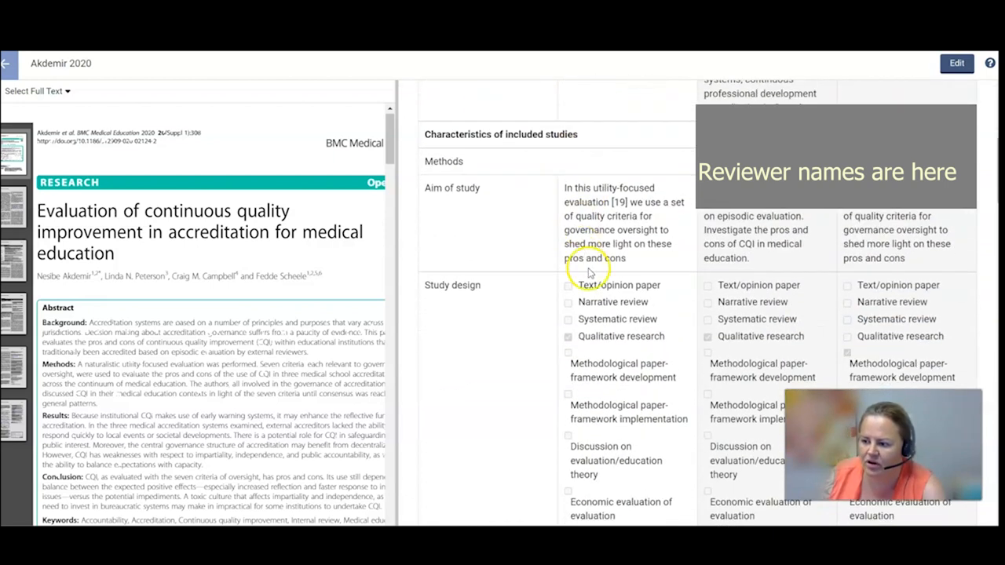
{"action": "scroll", "scroll_direction": "down", "scroll_amount": 3}
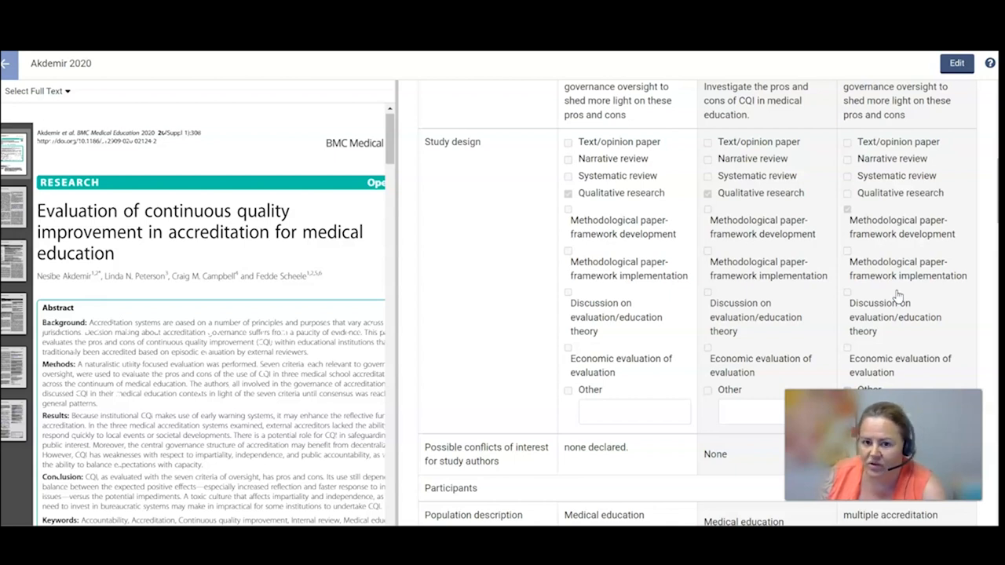
{"action": "scroll", "scroll_direction": "down", "scroll_amount": 3}
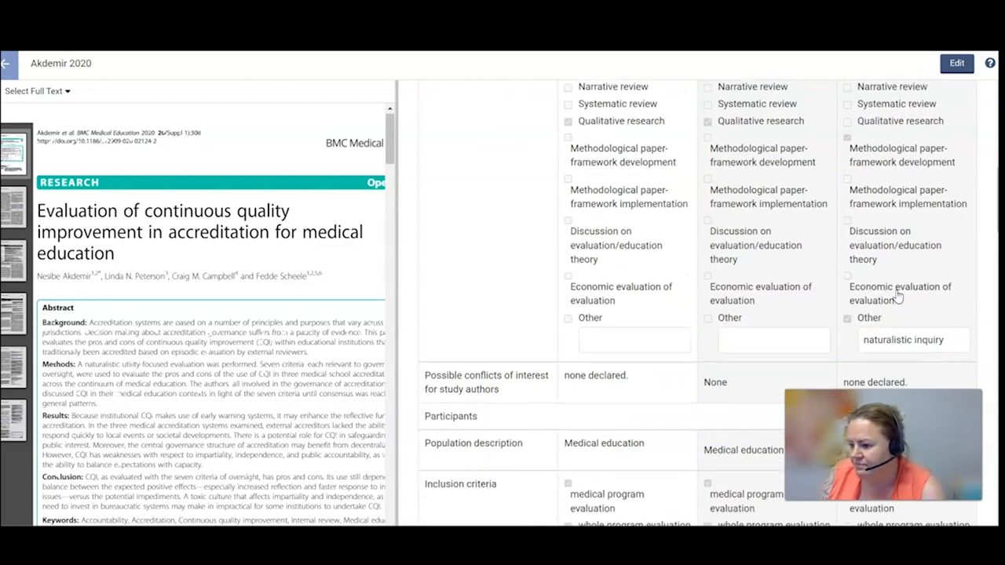
{"action": "scroll", "scroll_direction": "down", "scroll_amount": 3}
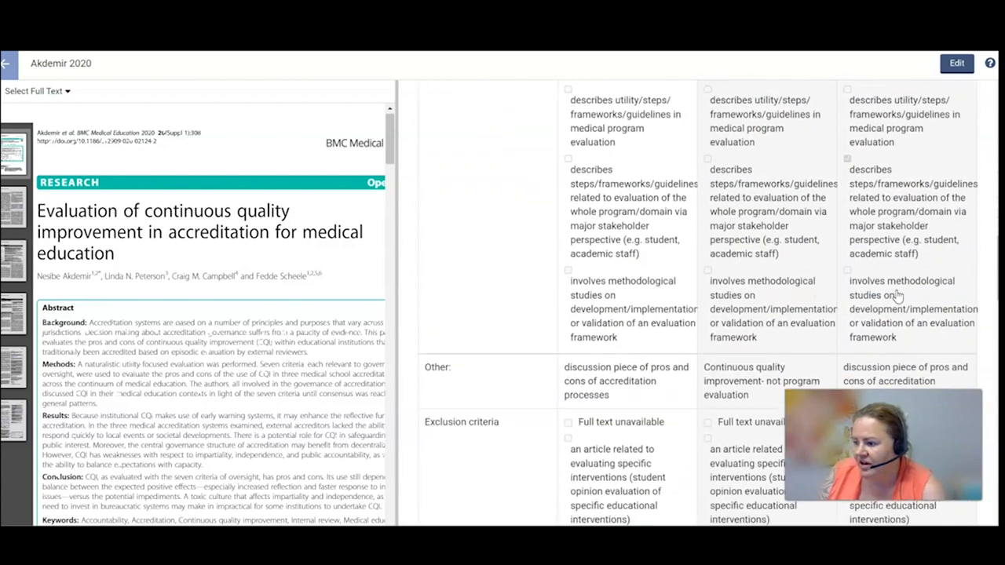
{"action": "scroll", "scroll_direction": "down", "scroll_amount": 3}
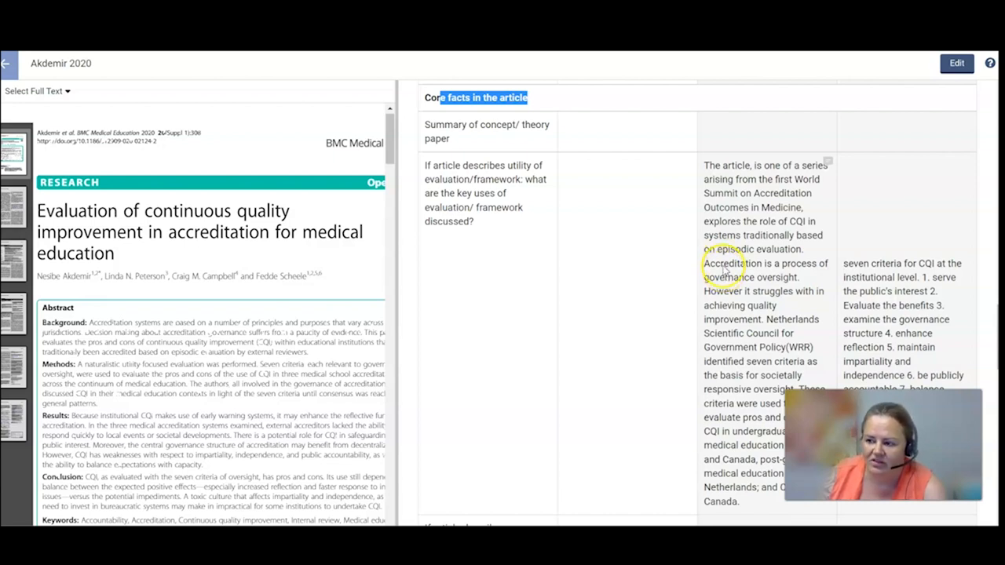
{"action": "mouse_move", "coordinate": [714, 228]}
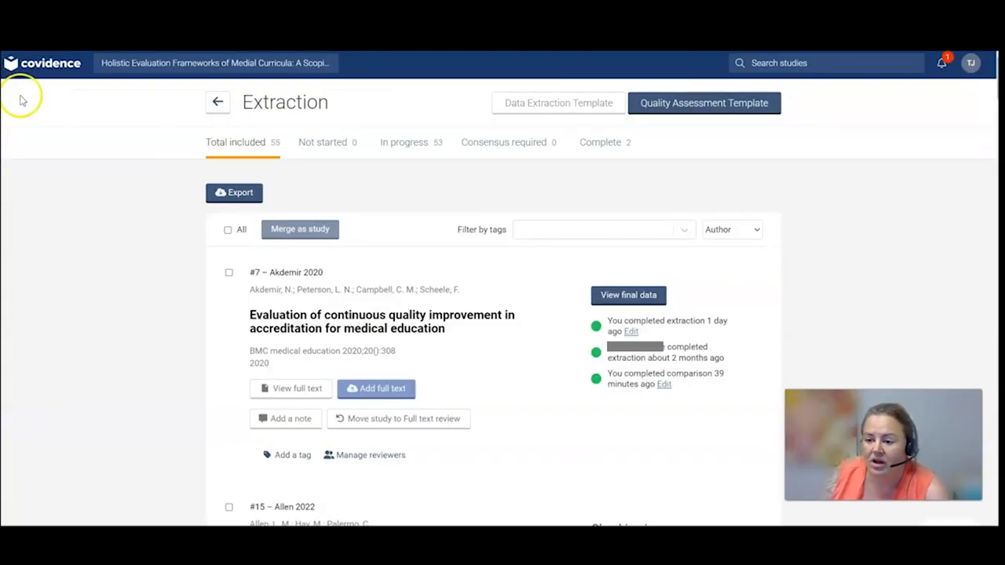
{"action": "mouse_move", "coordinate": [149, 242]}
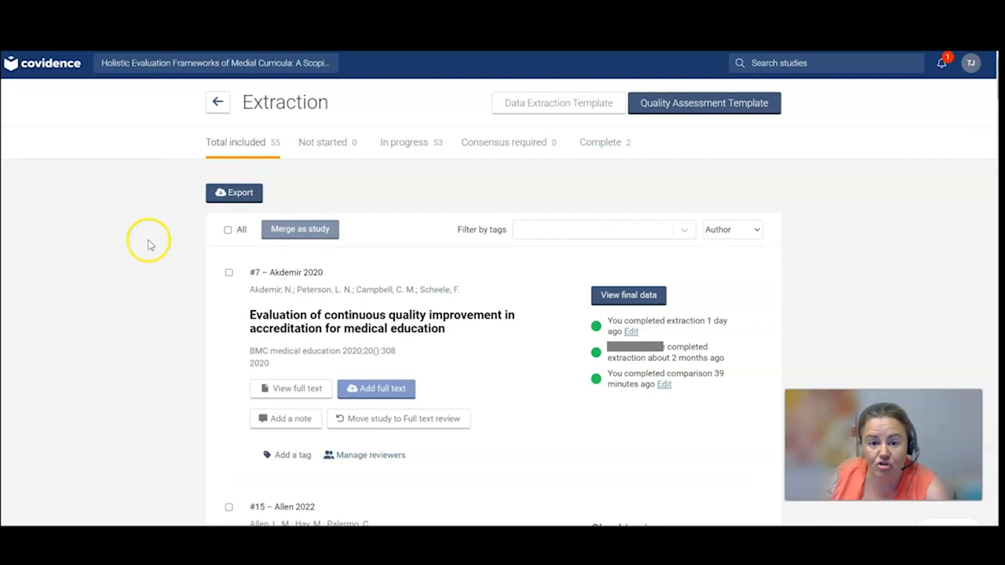
{"action": "mouse_move", "coordinate": [148, 243]}
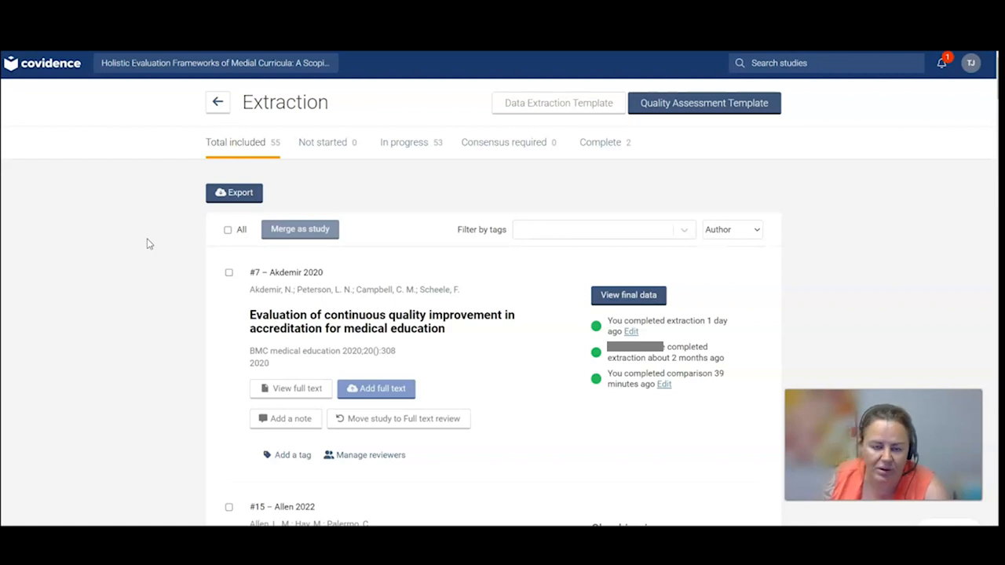
{"action": "mouse_move", "coordinate": [146, 260]}
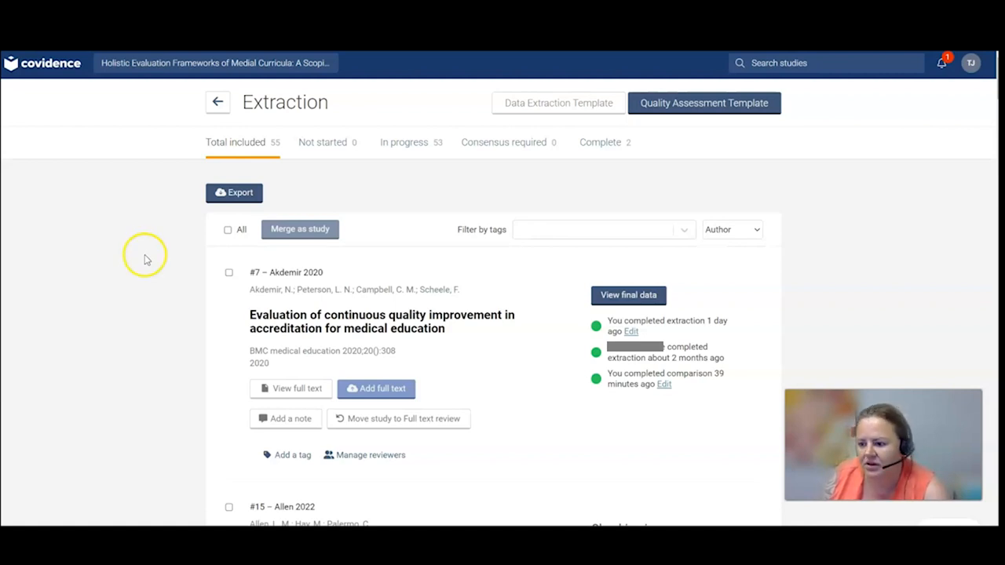
{"action": "mouse_move", "coordinate": [148, 286]}
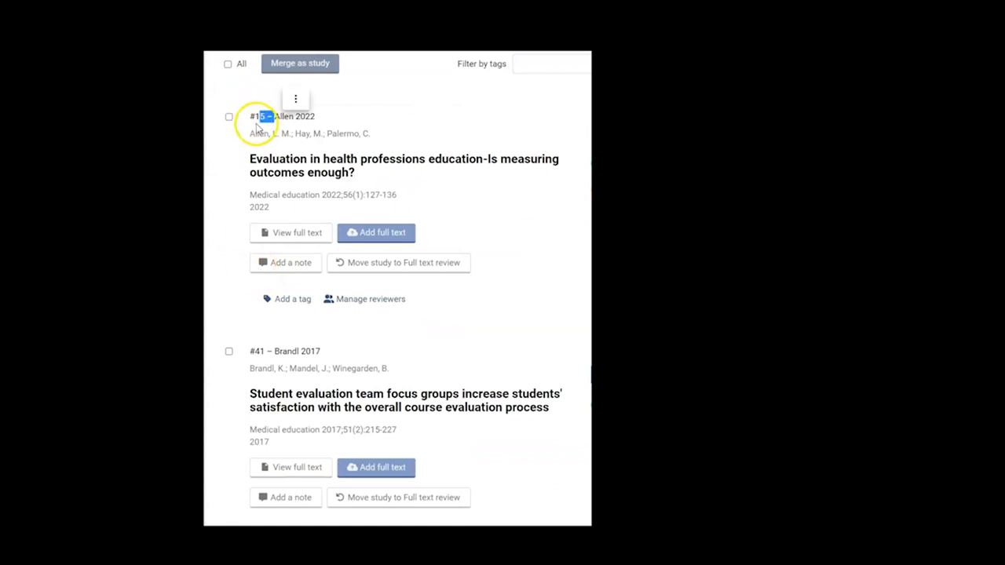
{"action": "mouse_move", "coordinate": [311, 124]}
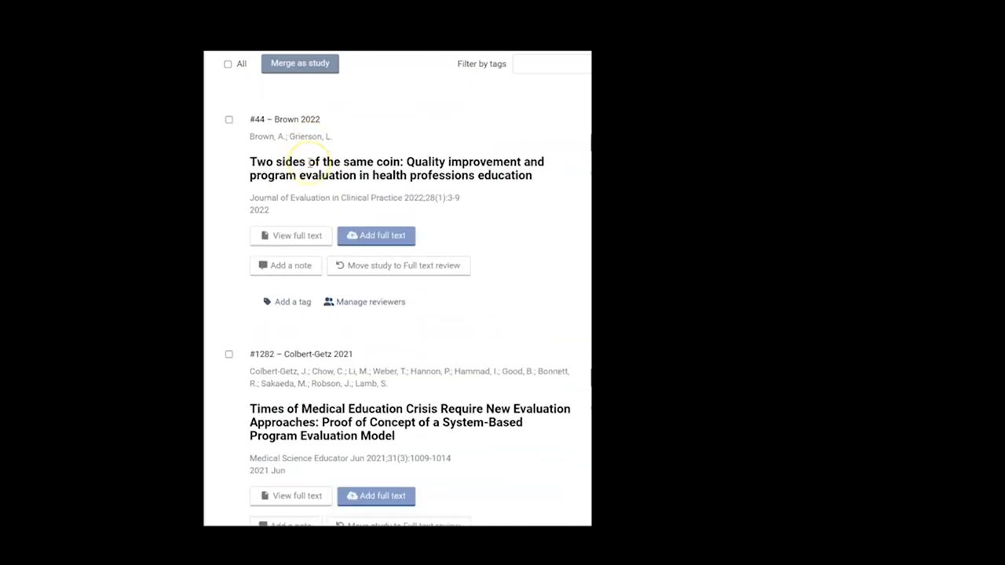
{"action": "scroll", "scroll_direction": "down", "scroll_amount": 3}
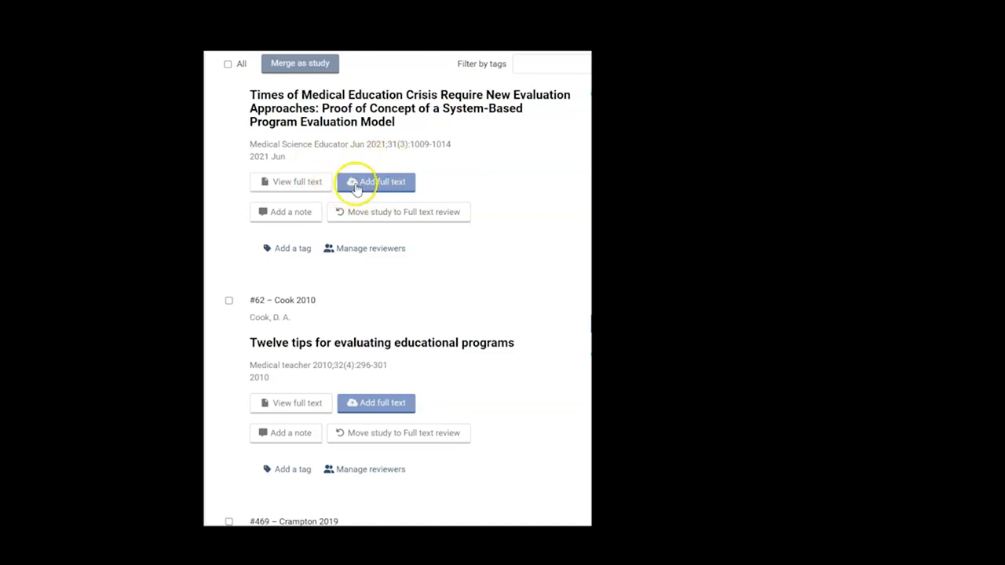
{"action": "mouse_move", "coordinate": [279, 212]}
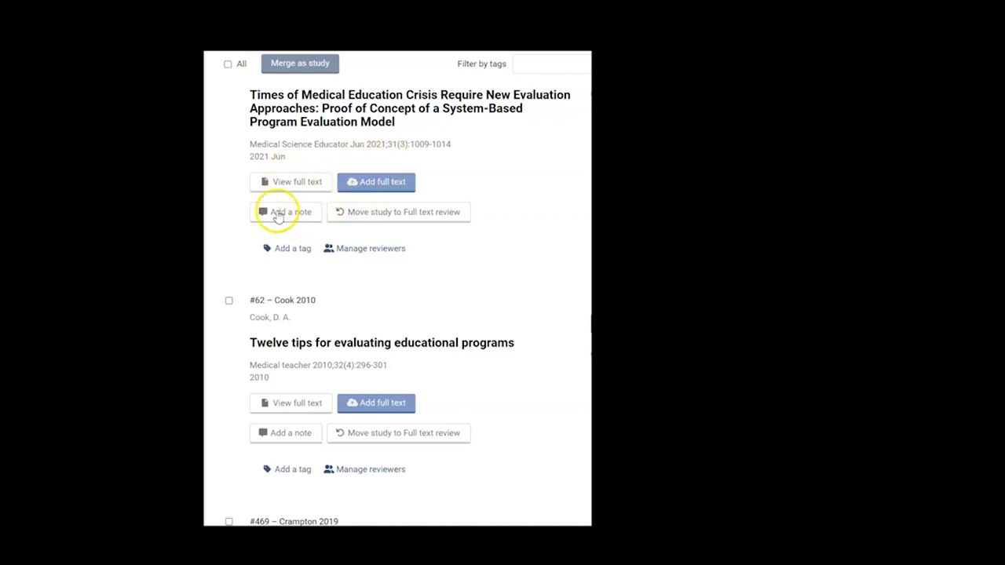
{"action": "mouse_move", "coordinate": [286, 229]}
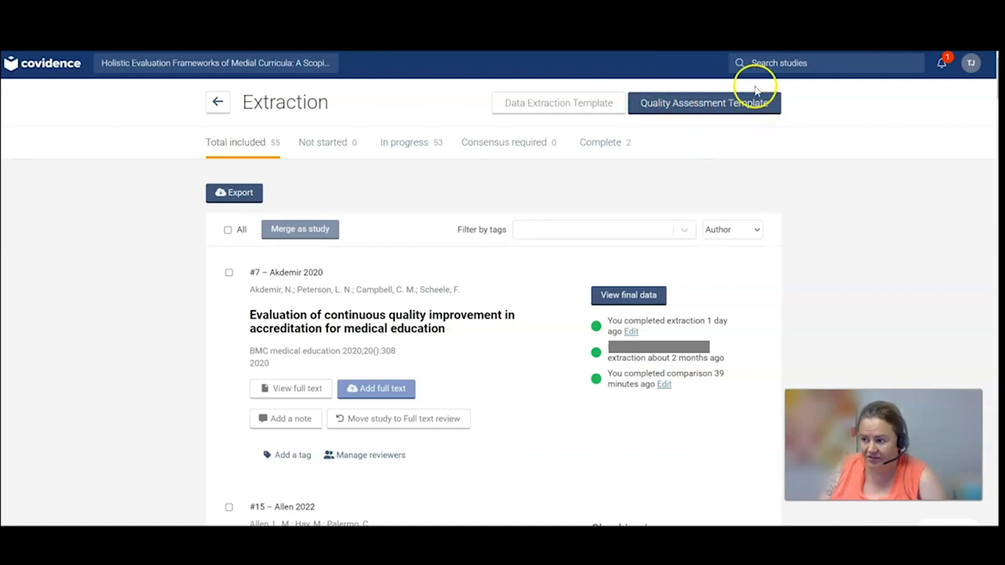
{"action": "mouse_move", "coordinate": [726, 132]}
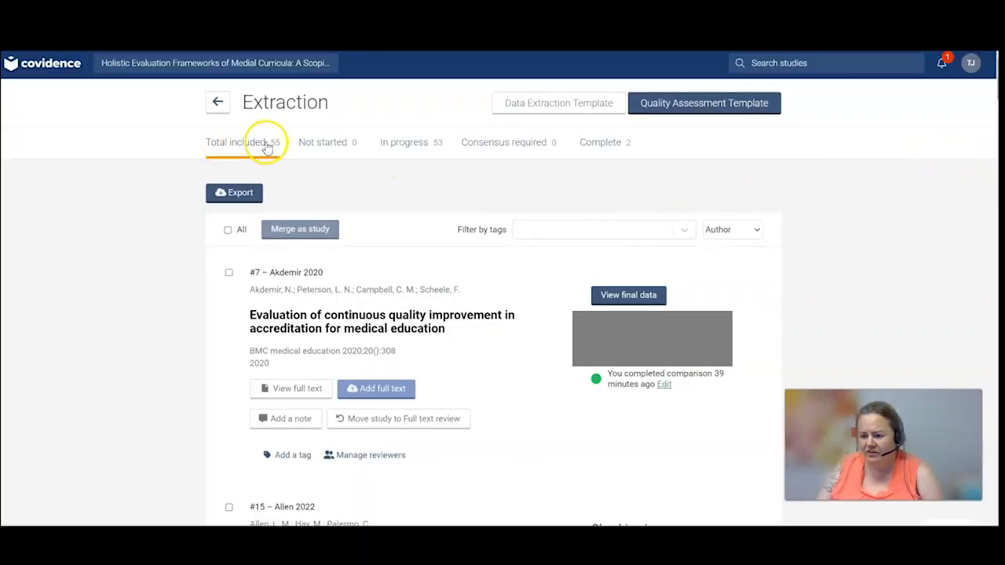
{"action": "mouse_move", "coordinate": [402, 141]}
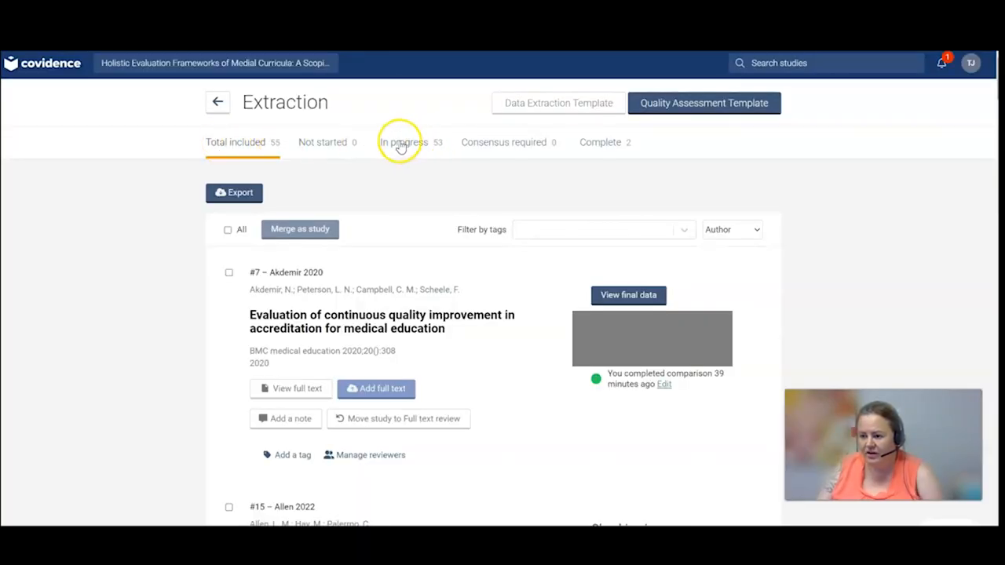
{"action": "mouse_move", "coordinate": [613, 154]}
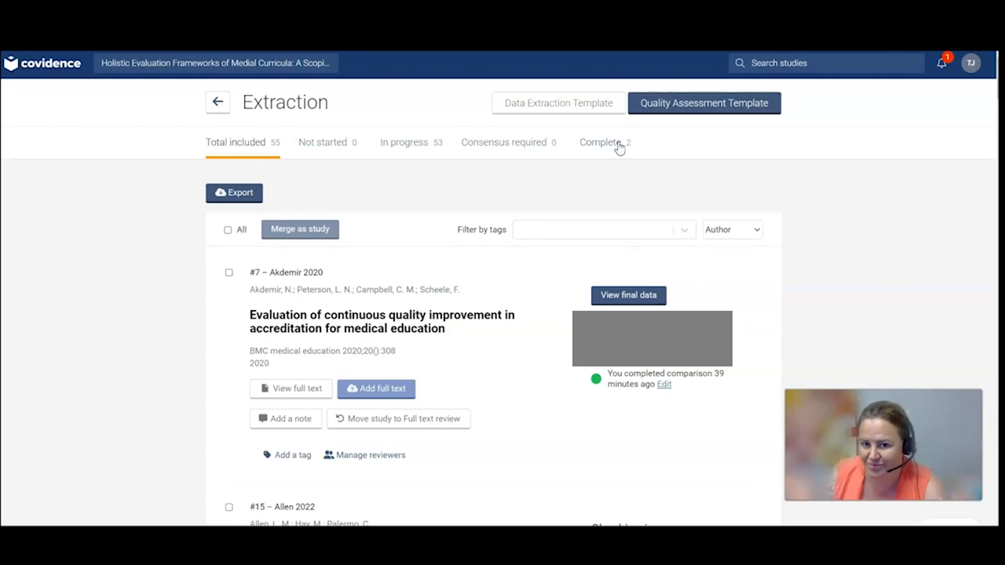
{"action": "mouse_move", "coordinate": [625, 149]}
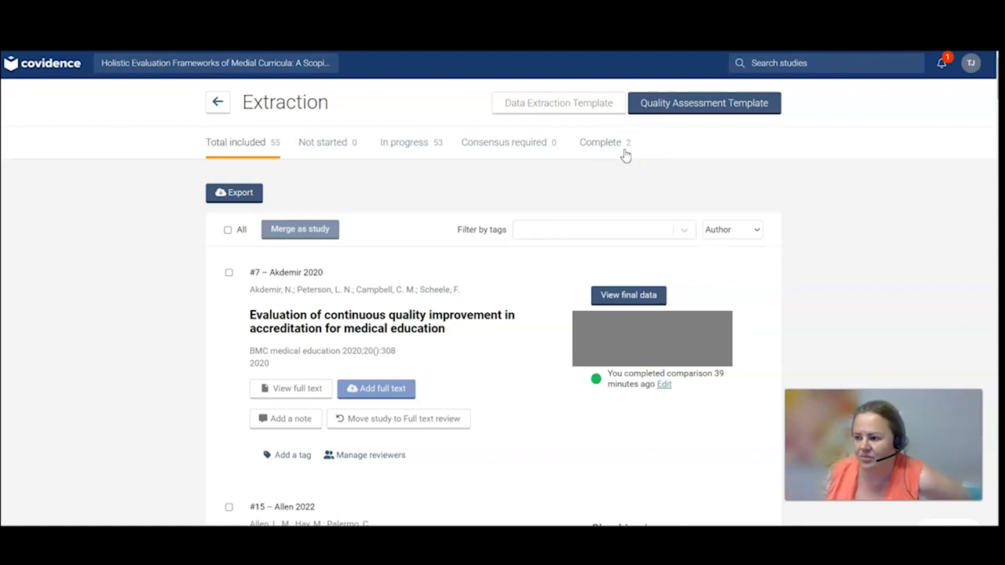
{"action": "mouse_move", "coordinate": [616, 158]}
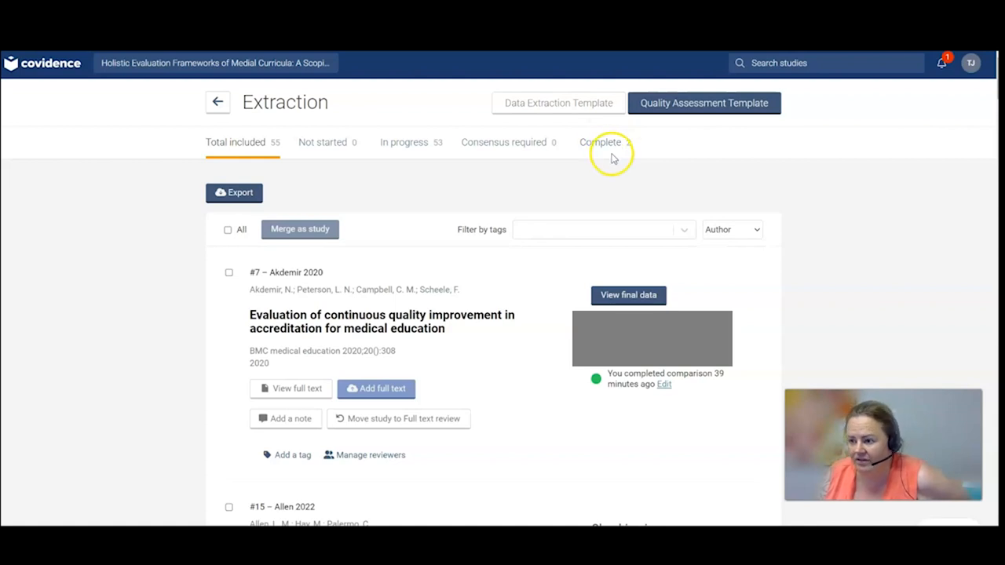
Step: Go back to the Review Summary and bring up the PRISMA flow diagram (2261 imported, 55 included)
{"action": "left_click", "coordinate": [217, 102]}
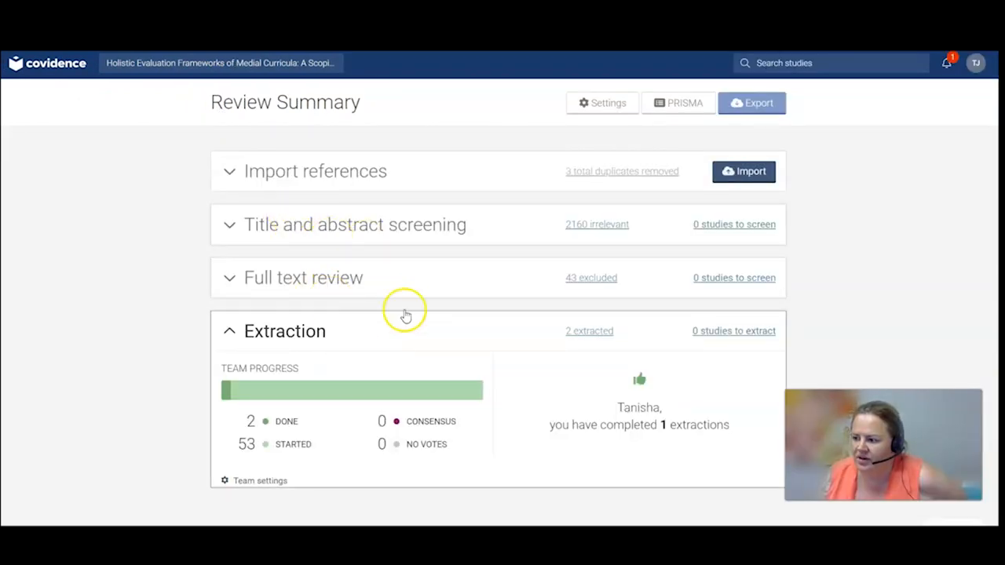
{"action": "mouse_move", "coordinate": [683, 103]}
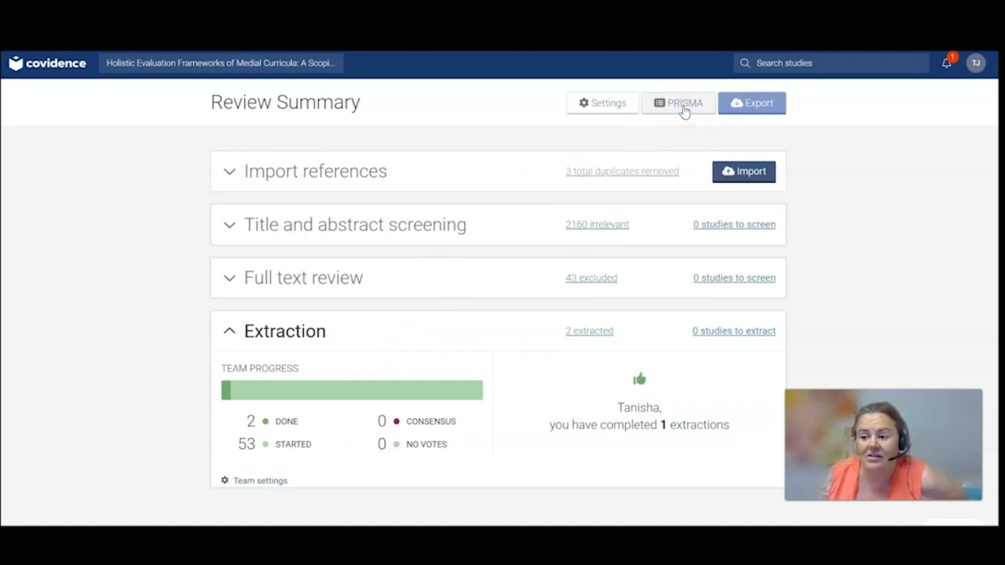
{"action": "left_click", "coordinate": [679, 104]}
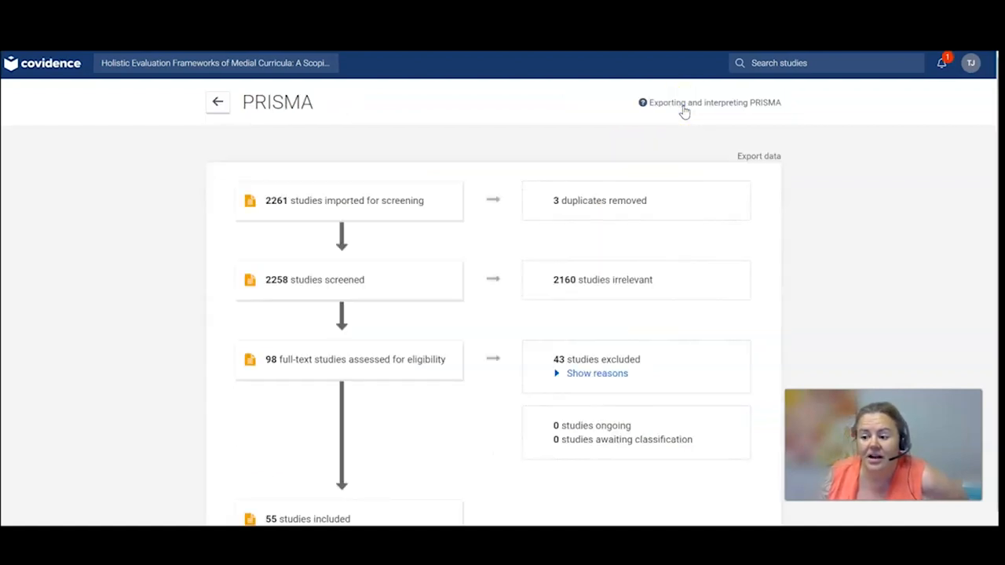
{"action": "mouse_move", "coordinate": [442, 449]}
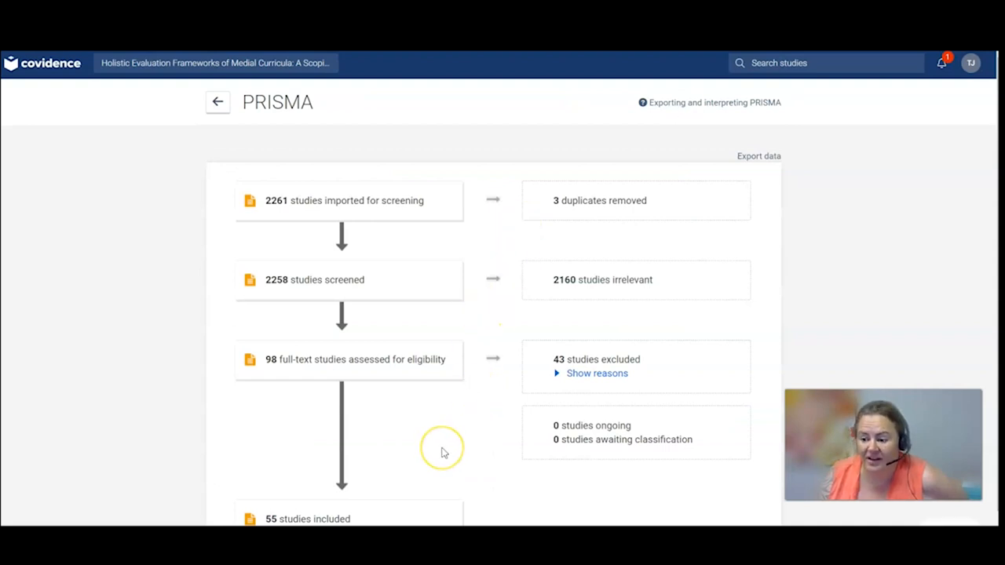
Step: Look over the PRISMA diagram, then return to the Review Summary
{"action": "scroll", "scroll_direction": "down", "scroll_amount": 3}
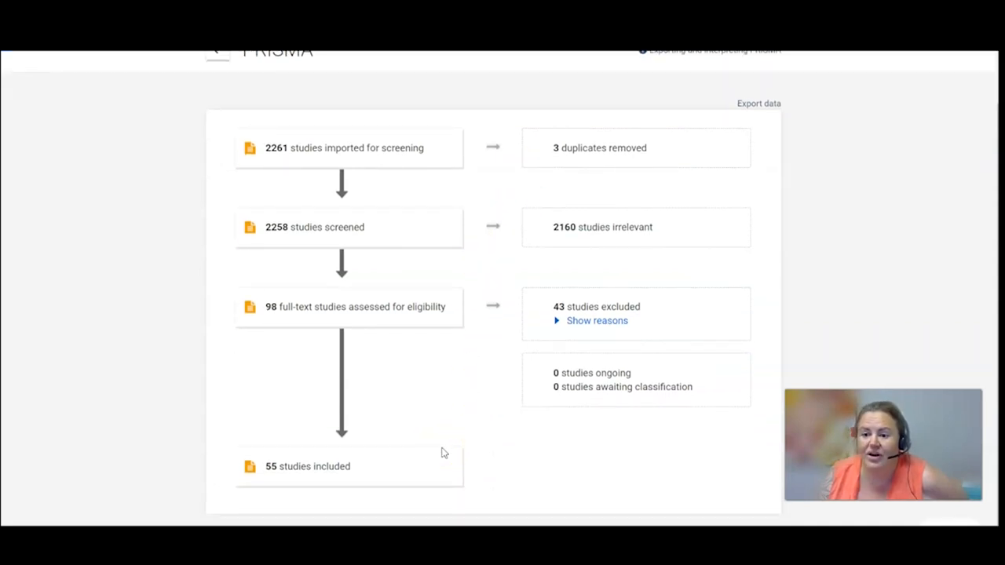
{"action": "mouse_move", "coordinate": [433, 438]}
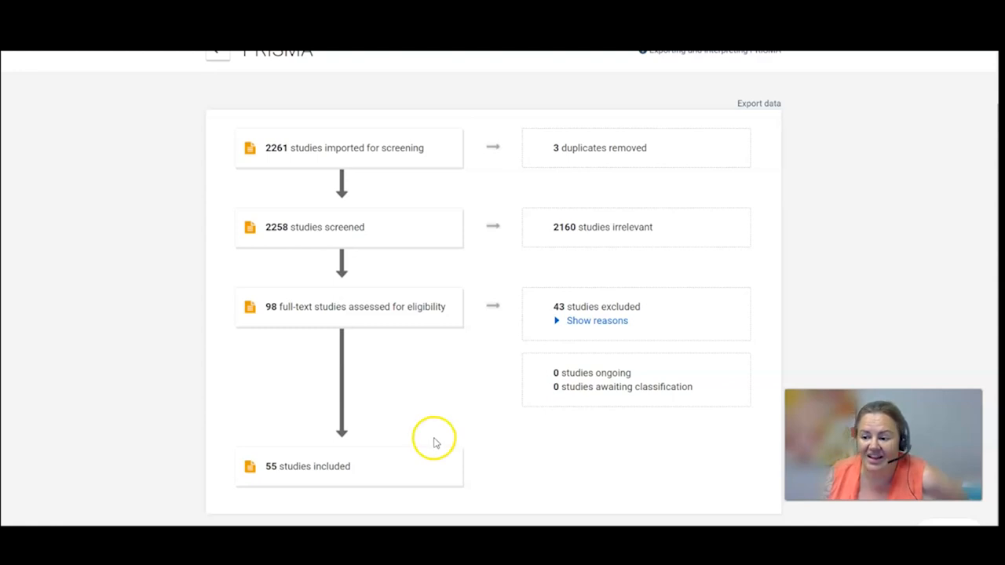
{"action": "scroll", "scroll_direction": "up", "scroll_amount": 3}
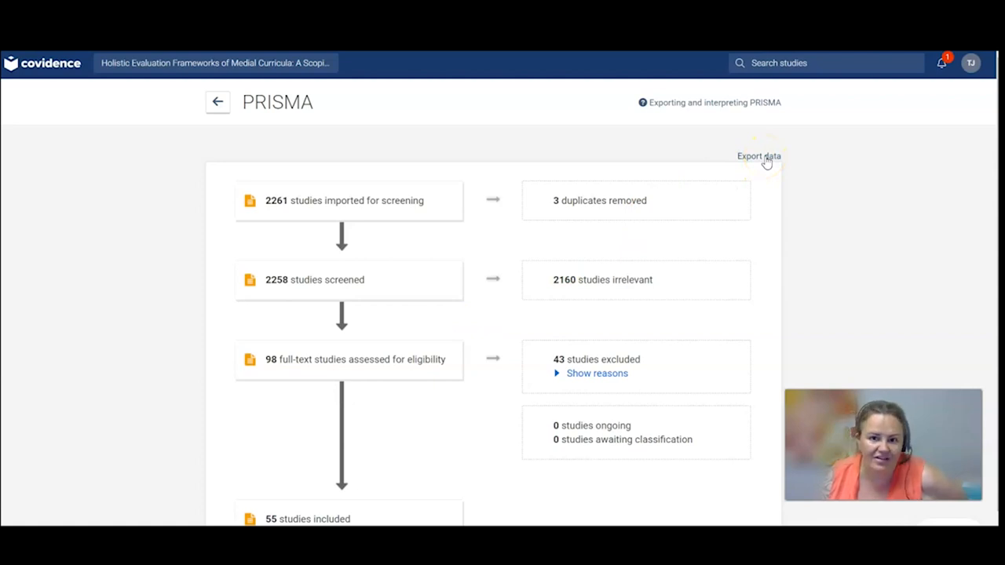
{"action": "mouse_move", "coordinate": [268, 133]}
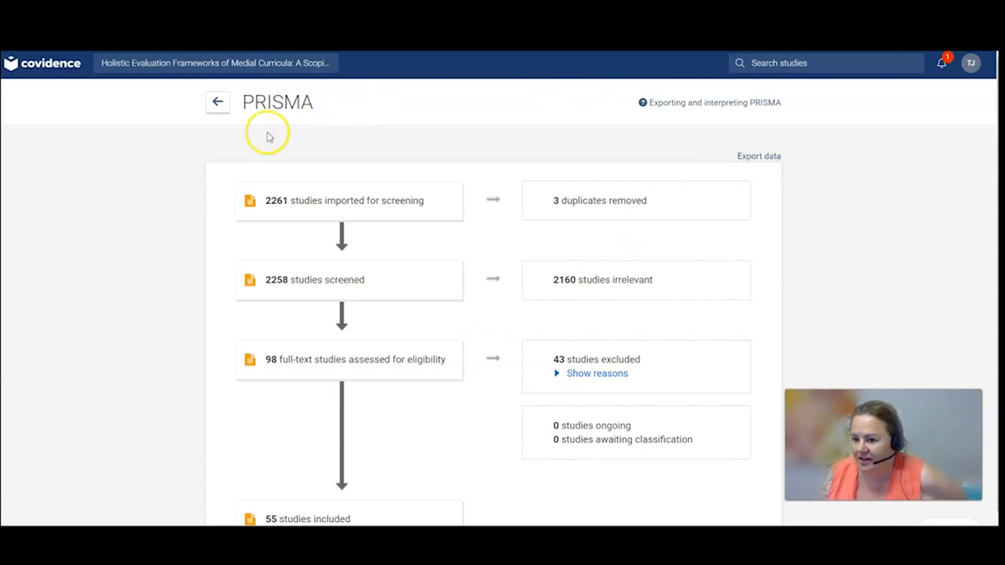
{"action": "left_click", "coordinate": [217, 100]}
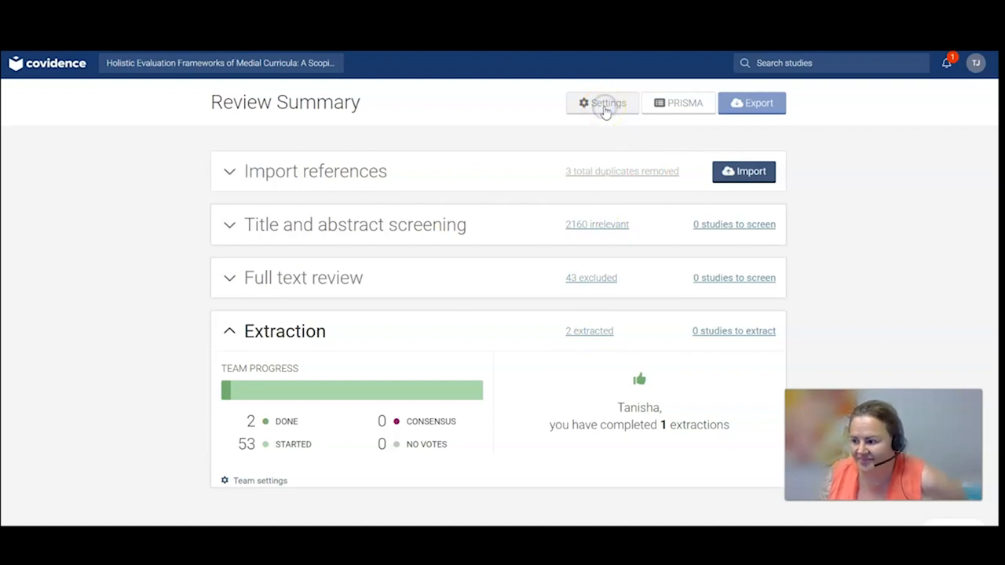
Step: Review the settings: review name, scoping review type, education area, one reviewer per stage
{"action": "left_click", "coordinate": [603, 103]}
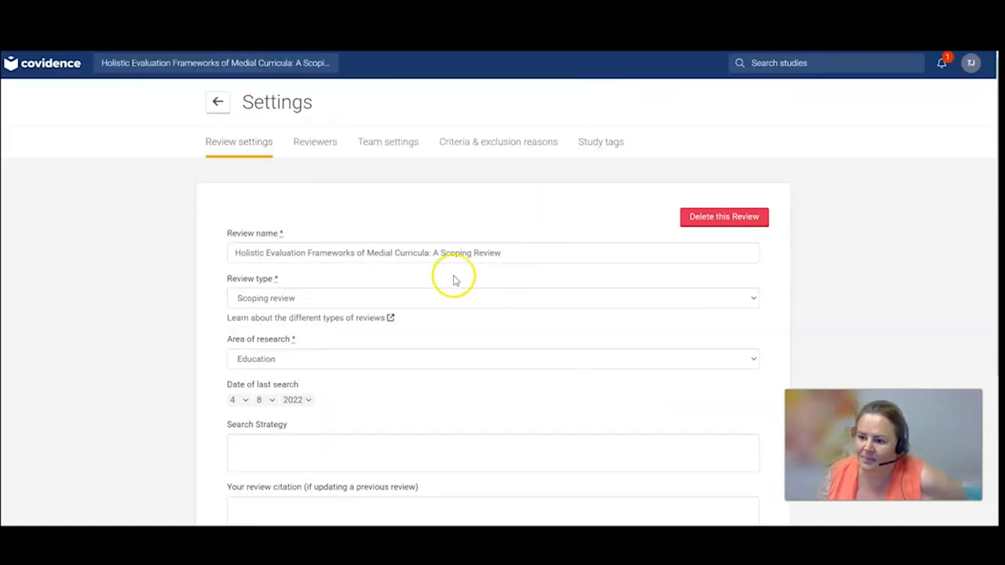
{"action": "scroll", "scroll_direction": "down", "scroll_amount": 3}
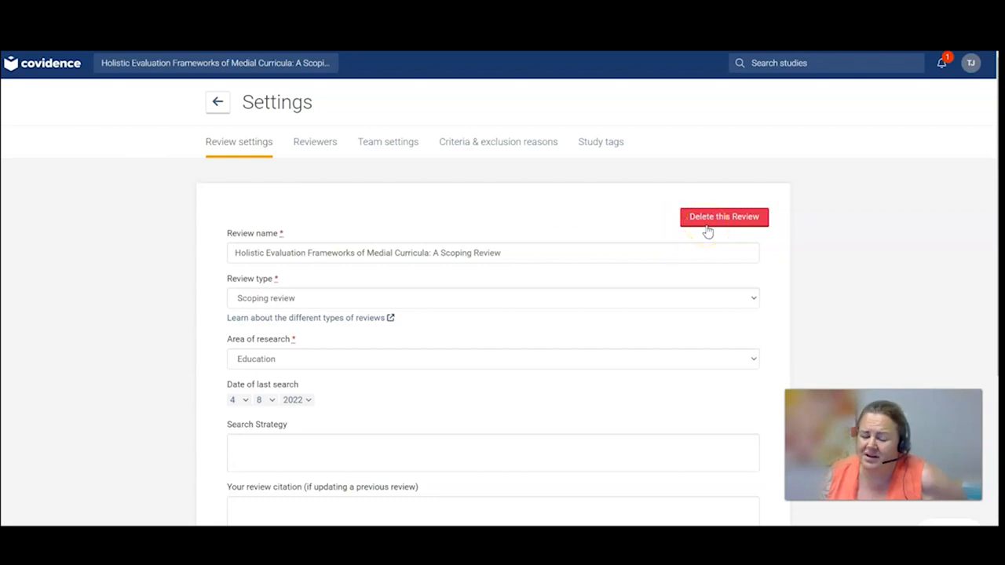
{"action": "mouse_move", "coordinate": [594, 212]}
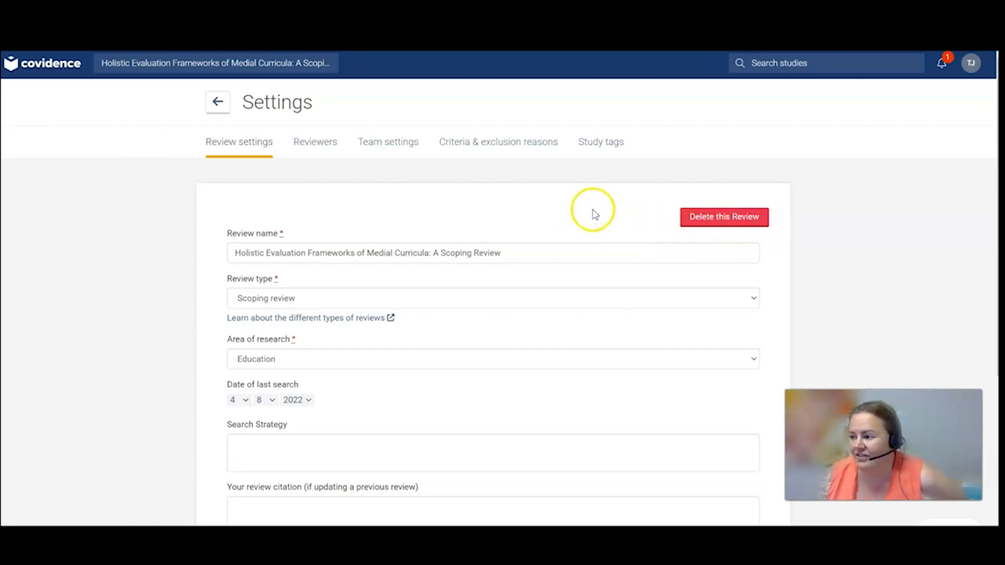
{"action": "mouse_move", "coordinate": [697, 244]}
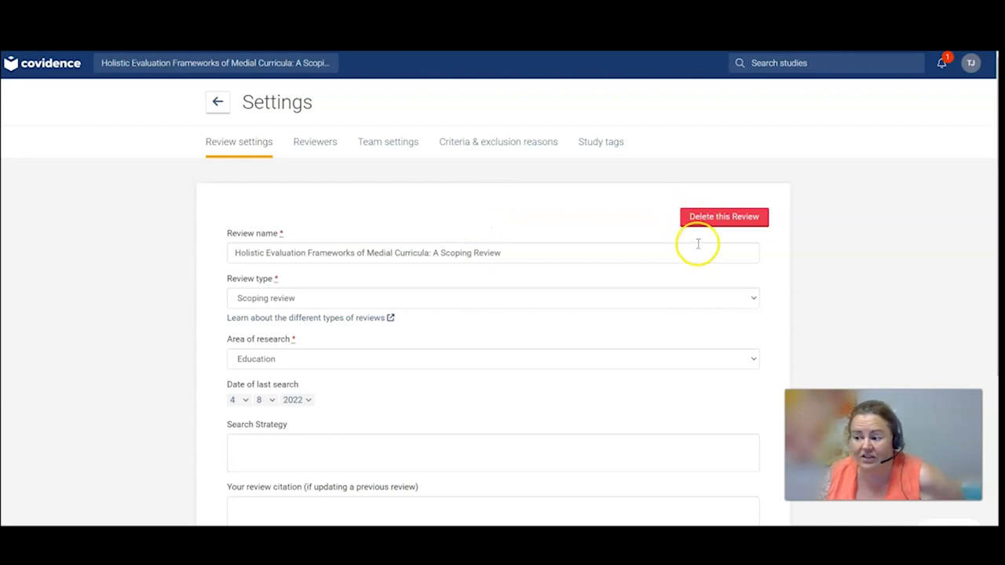
{"action": "mouse_move", "coordinate": [704, 239]}
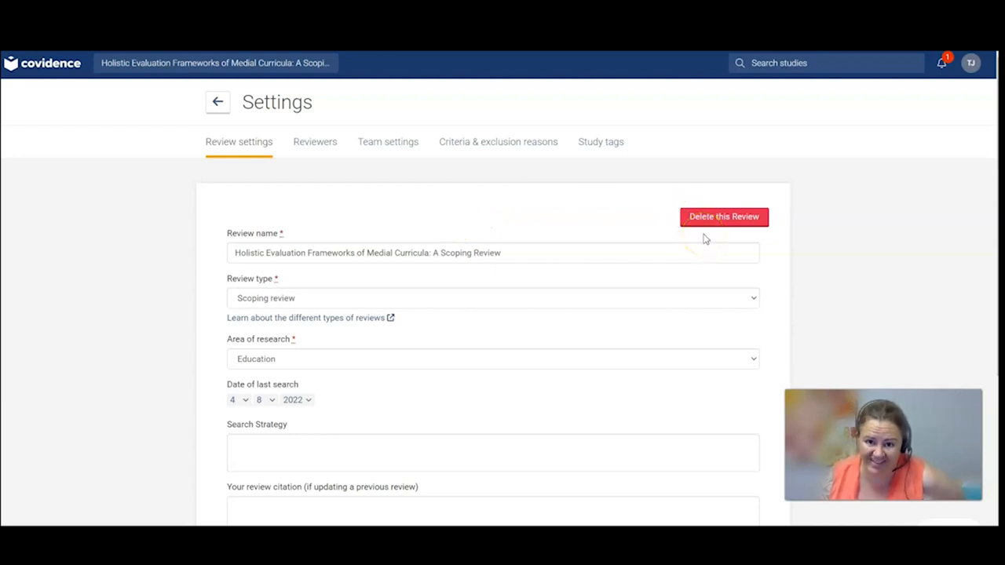
{"action": "mouse_move", "coordinate": [499, 317]}
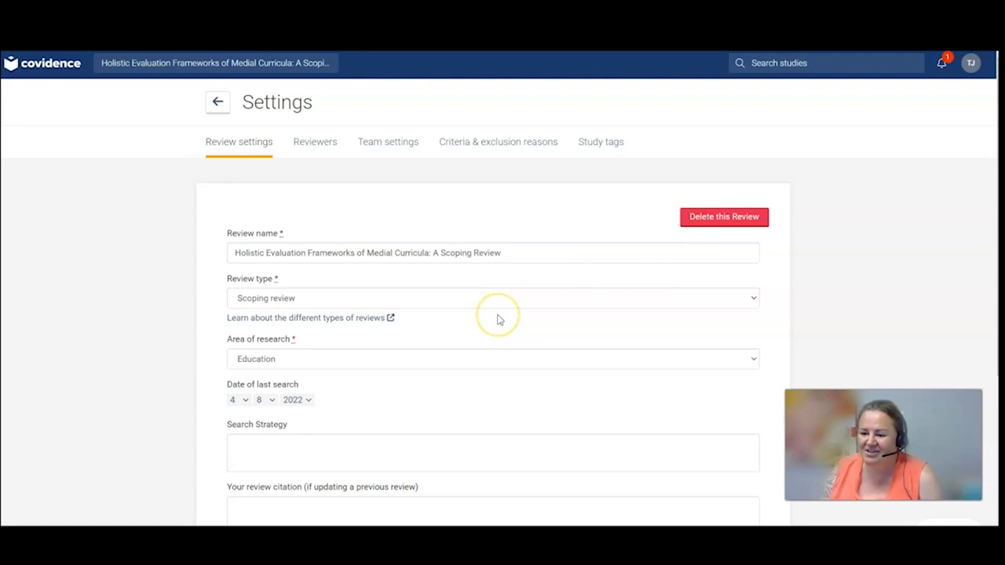
{"action": "scroll", "scroll_direction": "down", "scroll_amount": 3}
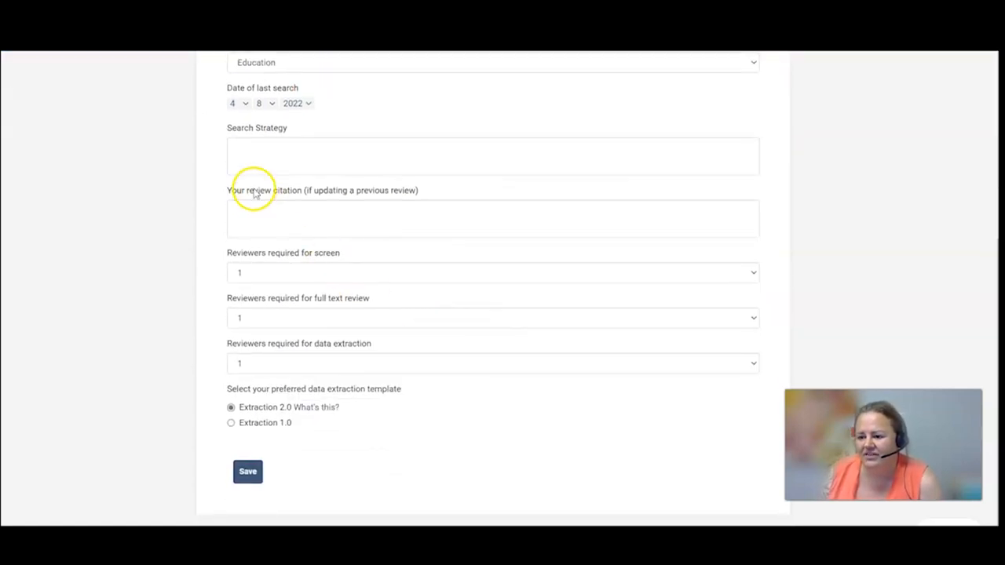
{"action": "mouse_move", "coordinate": [260, 277]}
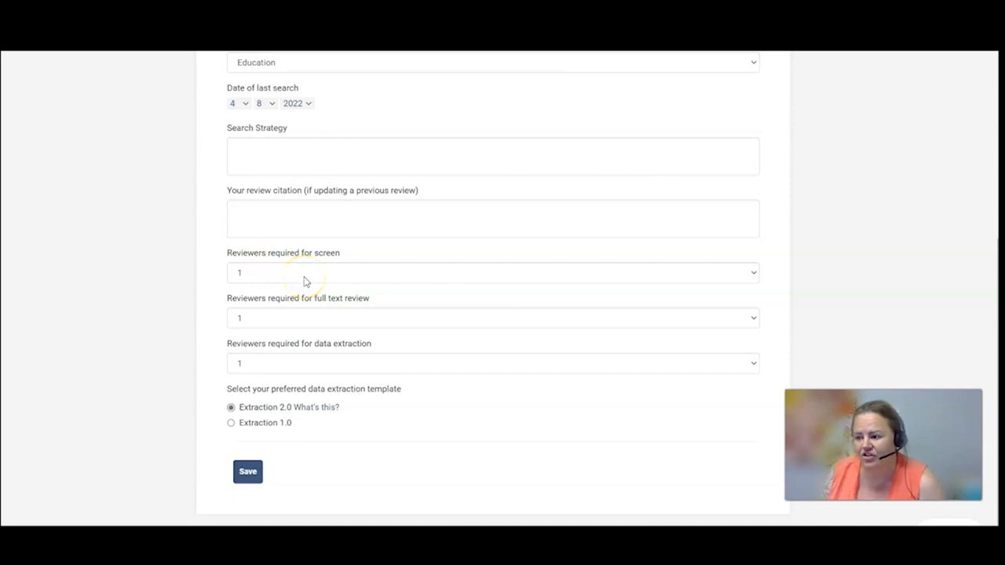
{"action": "mouse_move", "coordinate": [750, 277]}
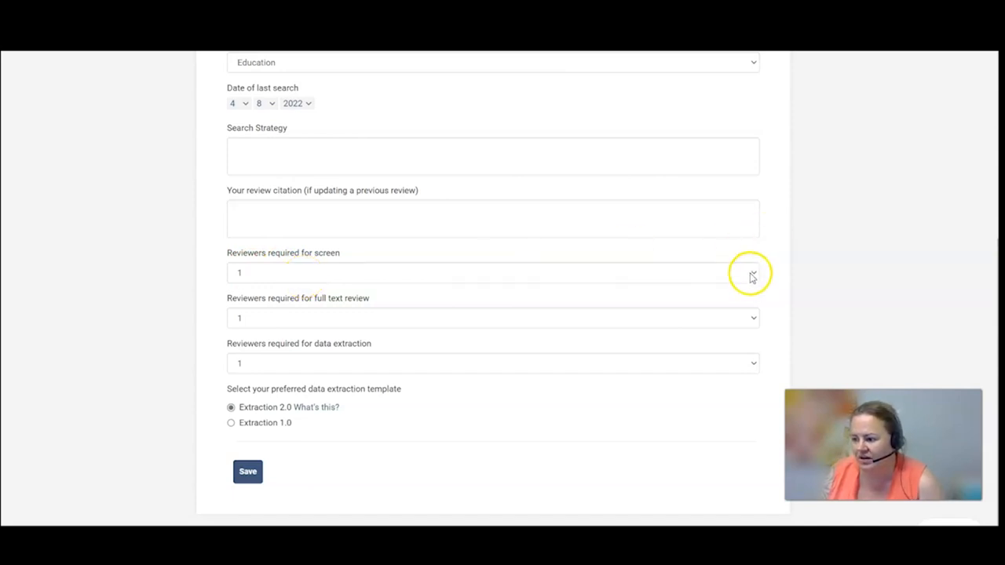
{"action": "scroll", "scroll_direction": "up", "scroll_amount": 3}
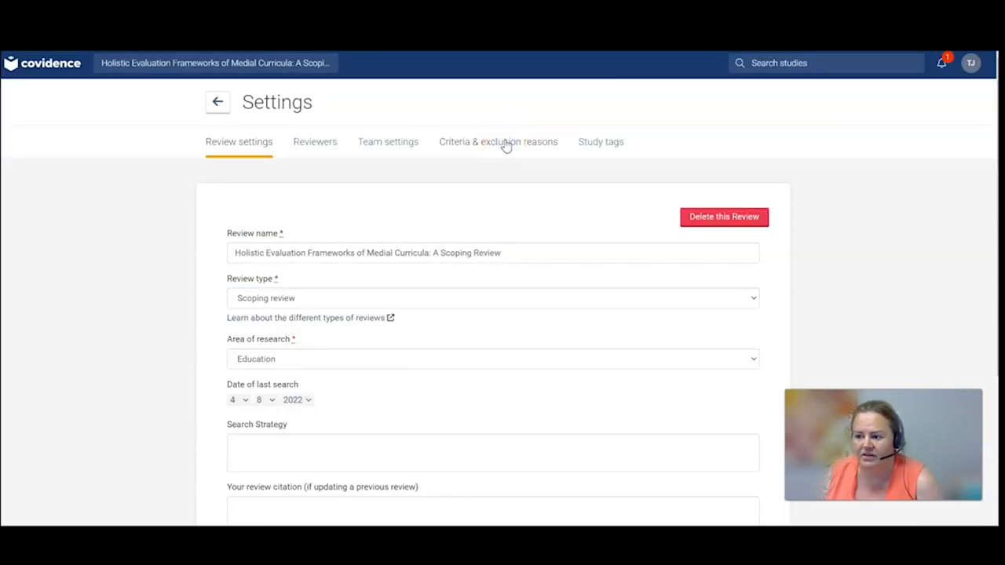
Step: Check the Criteria & exclusion reasons, then search the studies for 'evaluation'
{"action": "left_click", "coordinate": [498, 141]}
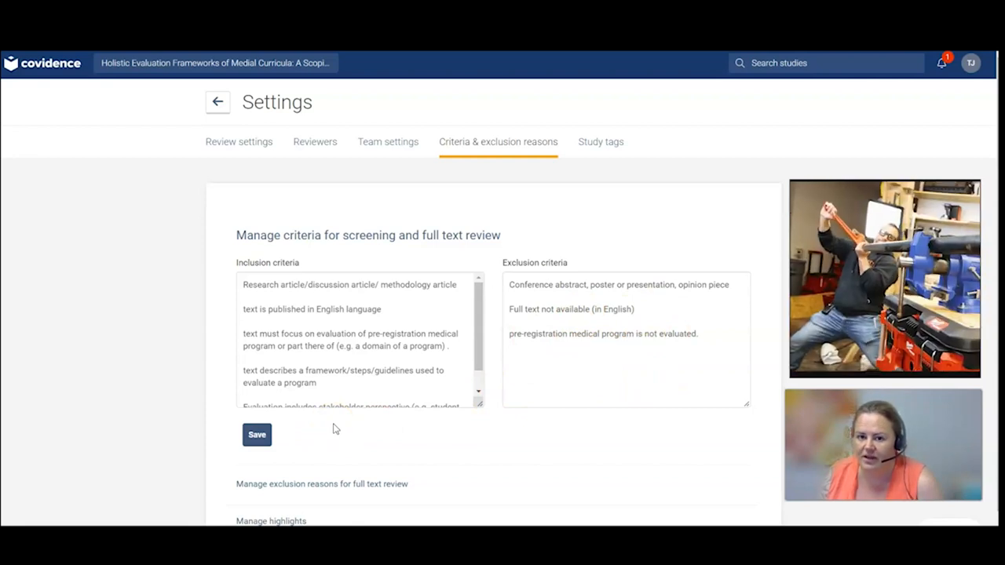
{"action": "scroll", "scroll_direction": "down", "scroll_amount": 3}
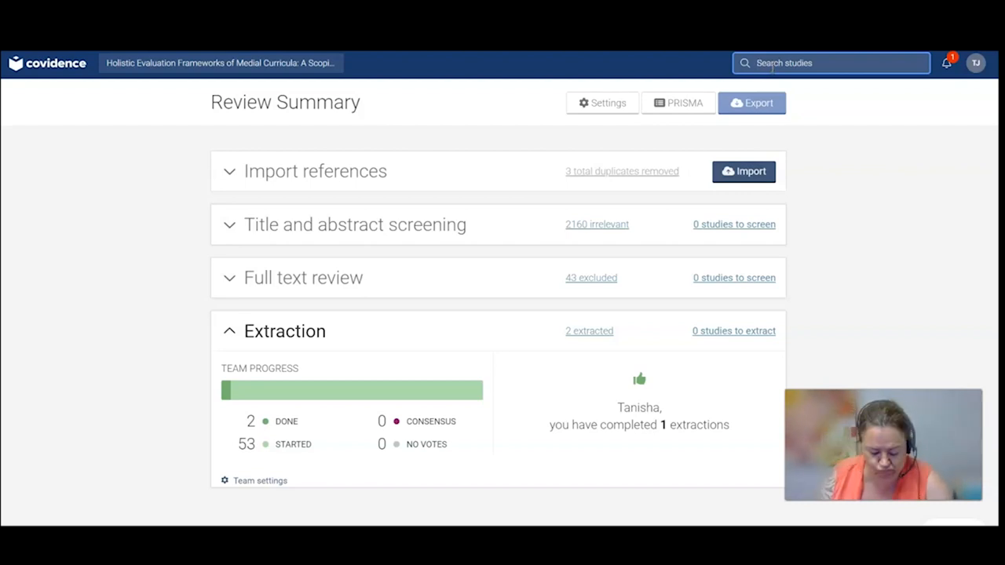
{"action": "type", "text": "evaluation"}
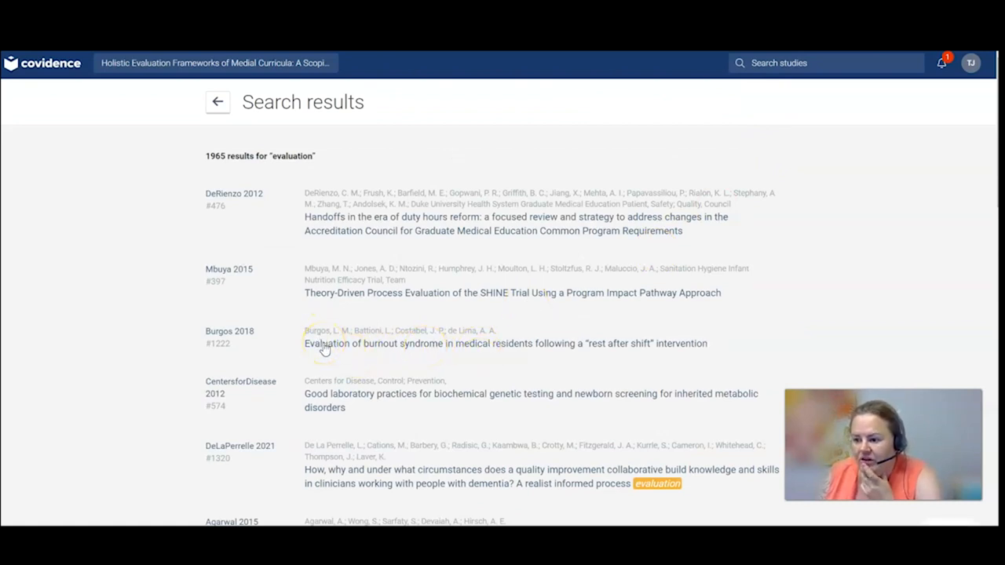
{"action": "mouse_move", "coordinate": [554, 254]}
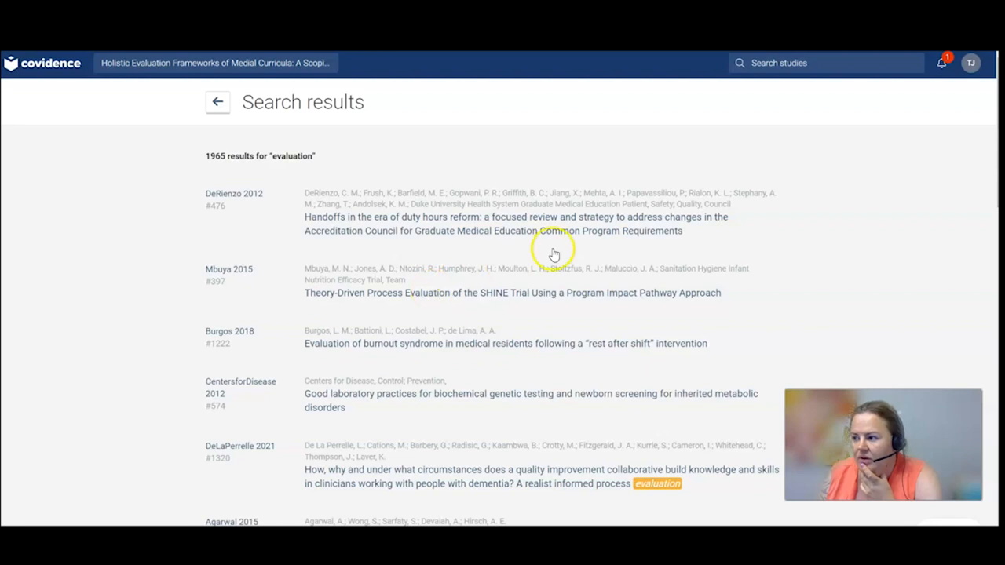
{"action": "mouse_move", "coordinate": [598, 157]}
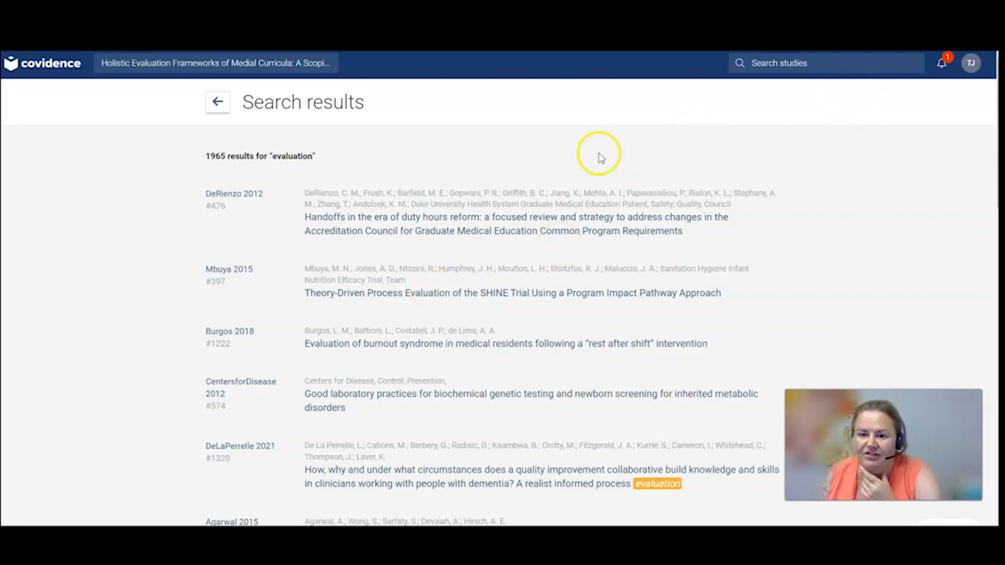
{"action": "mouse_move", "coordinate": [599, 157]}
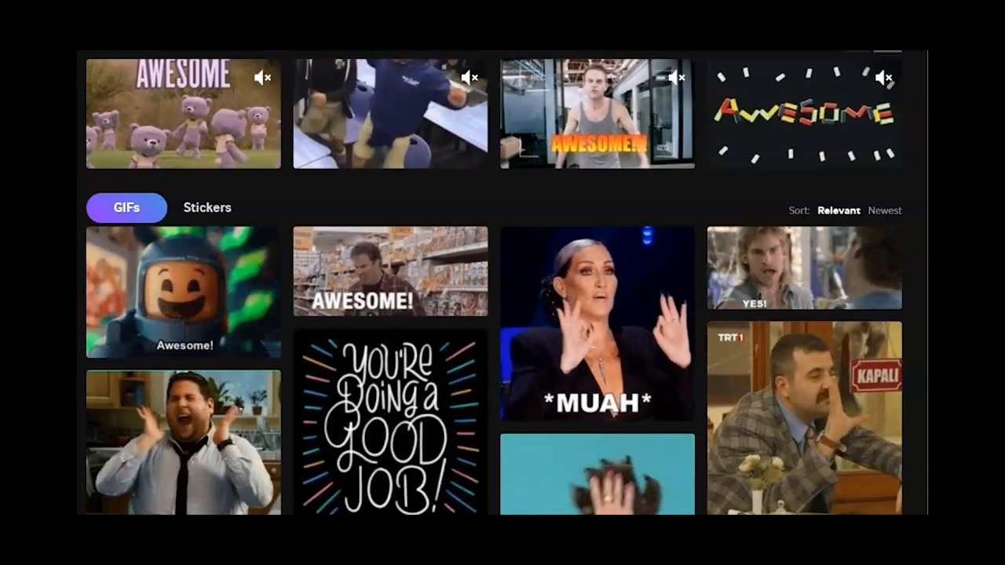
Step: Leave the search results for the Review Summary, 'evaluation' still in the search box
{"action": "scroll", "scroll_direction": "down", "scroll_amount": 3}
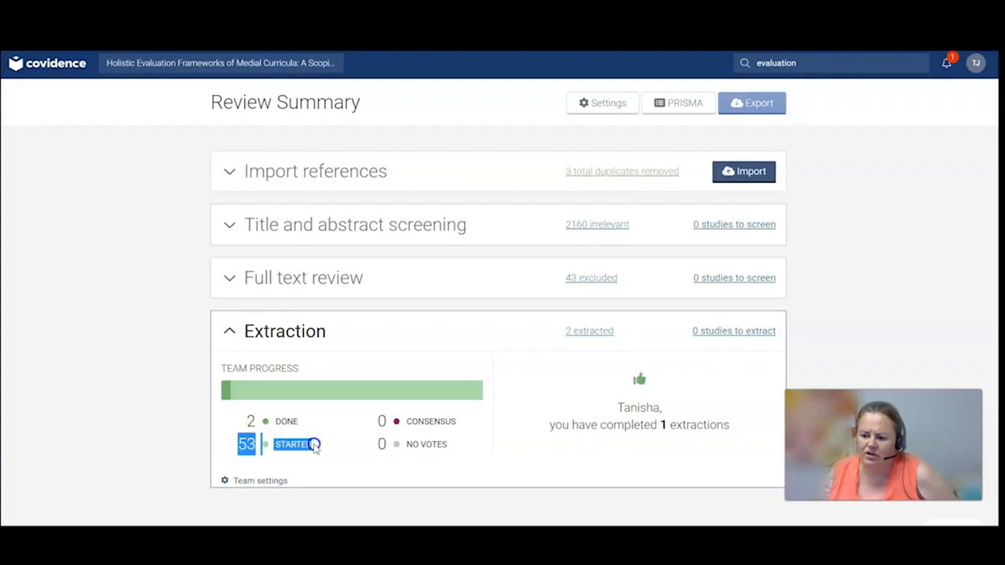
{"action": "mouse_move", "coordinate": [170, 412]}
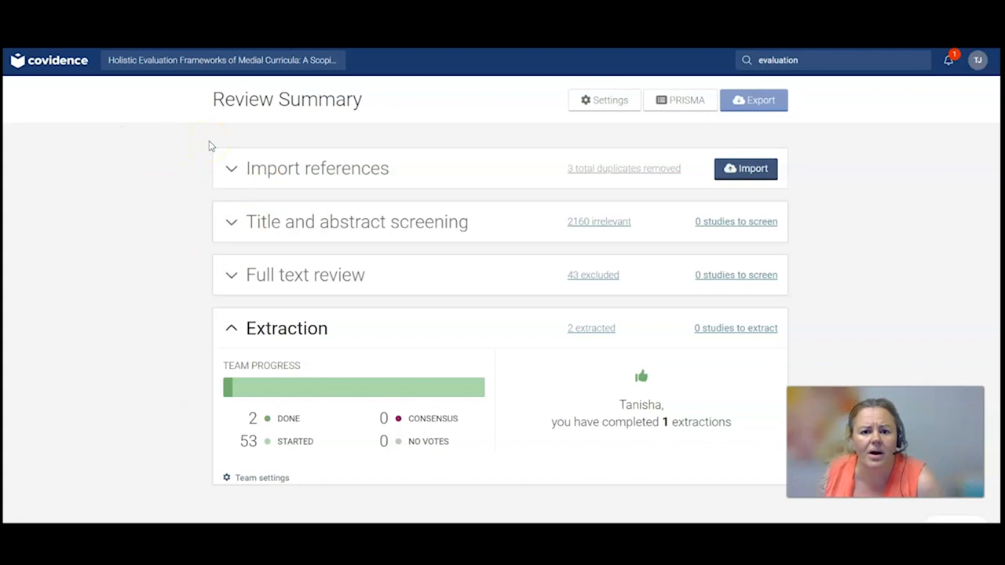
{"action": "mouse_move", "coordinate": [609, 100]}
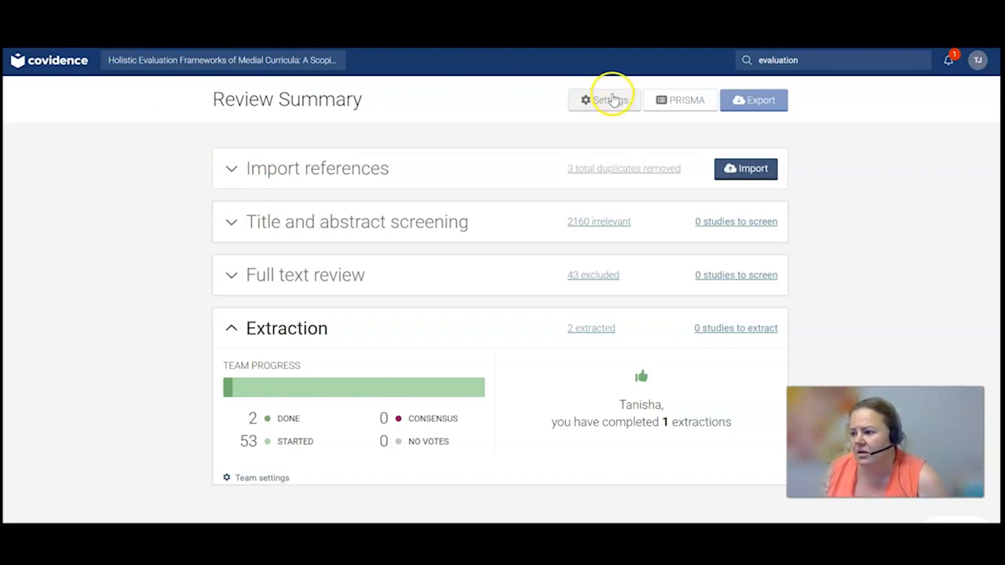
{"action": "mouse_move", "coordinate": [611, 101]}
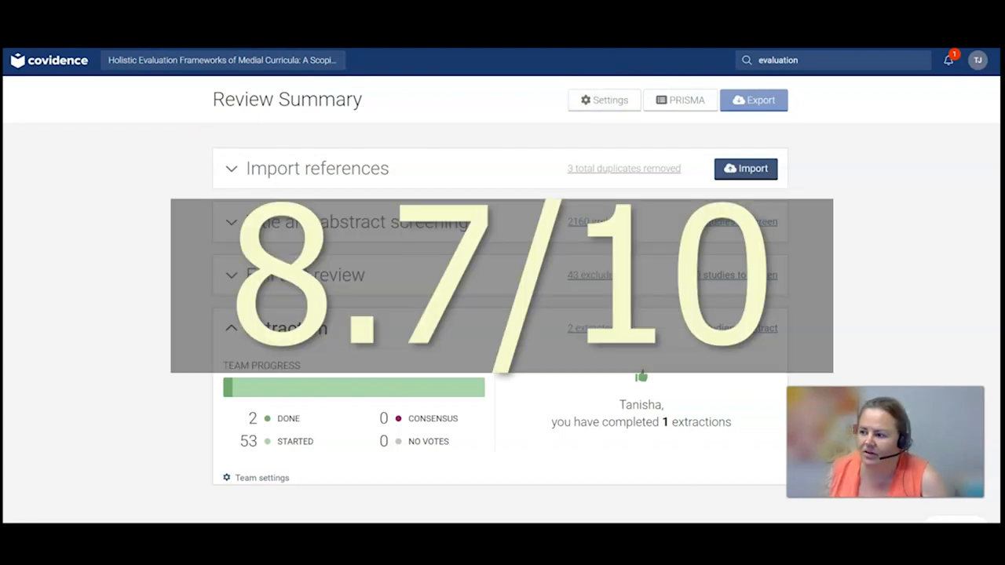
{"action": "mouse_move", "coordinate": [176, 149]}
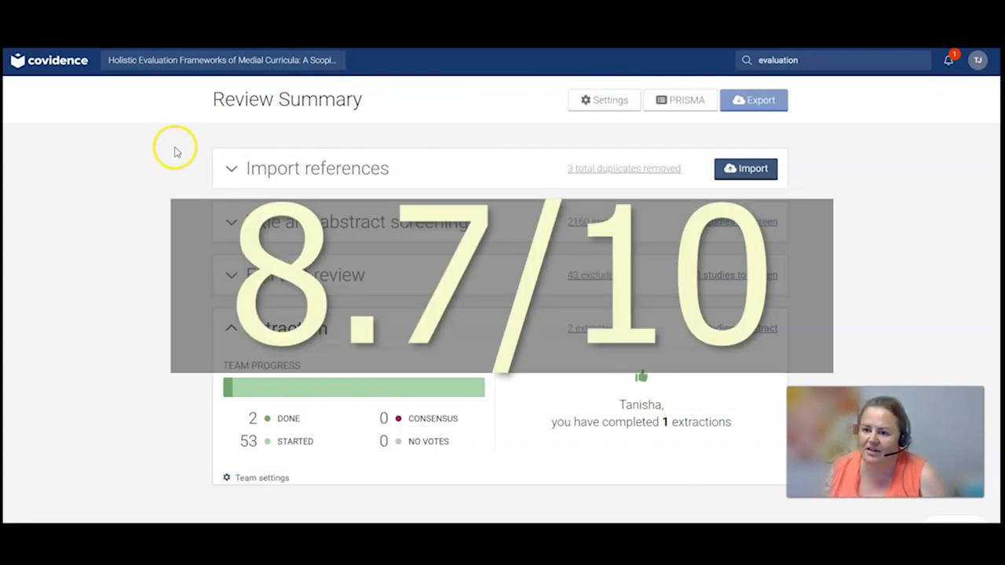
{"action": "mouse_move", "coordinate": [157, 159]}
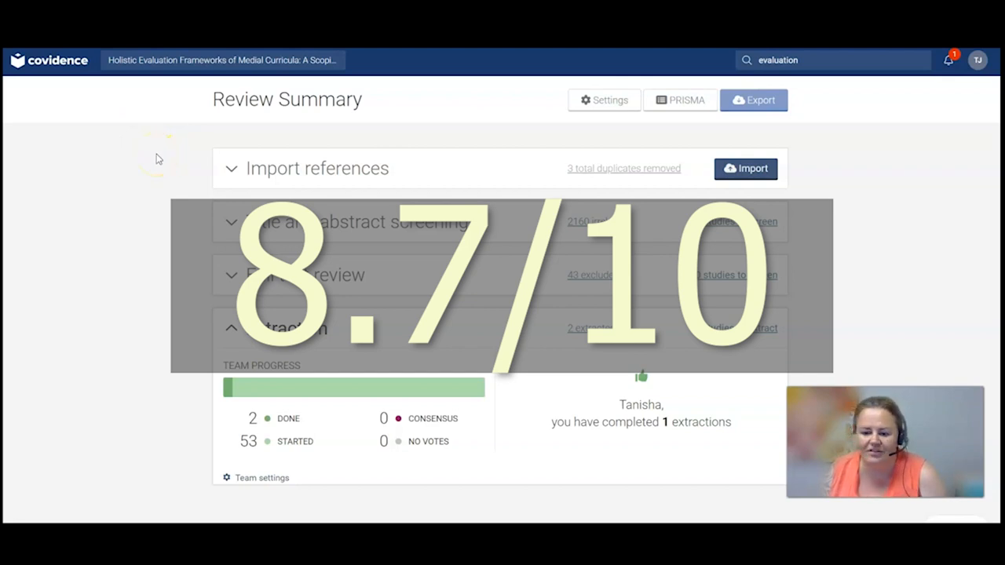